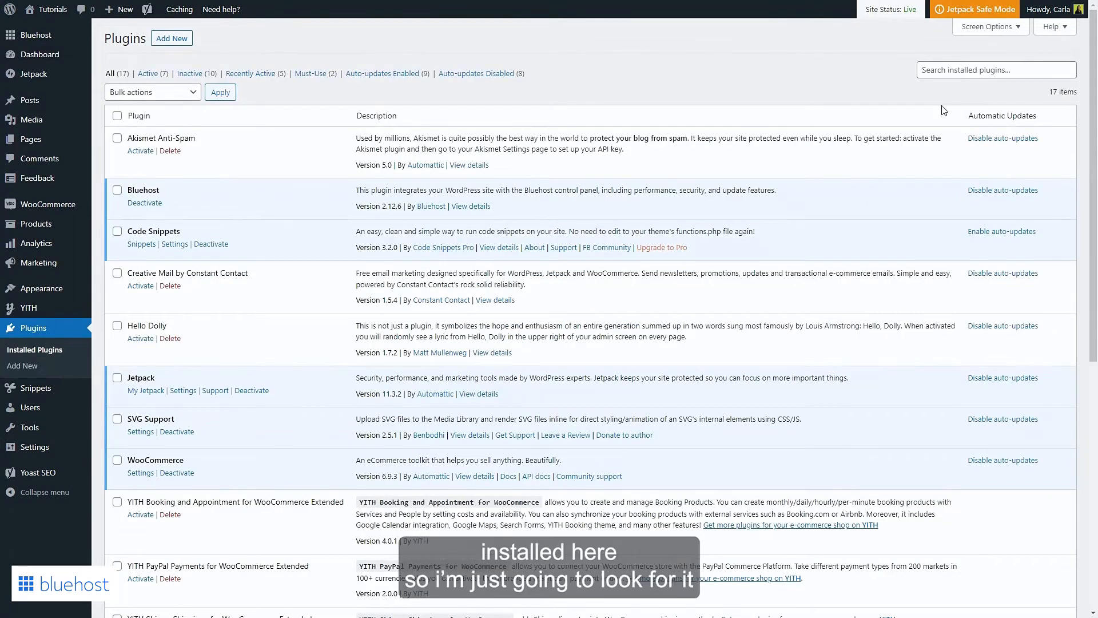
Search installed plugins for 'Gift Cards' and activate YITH WooCommerce Gift Cards Extended
{"action": "type", "text": "Gift Cards"}
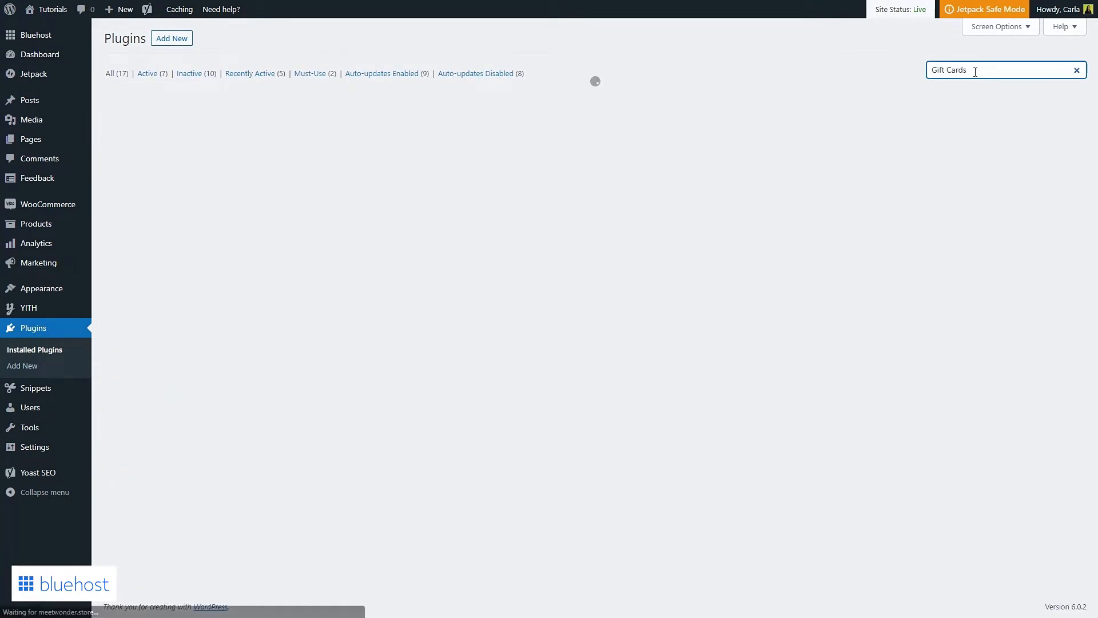
{"action": "key", "text": "Return"}
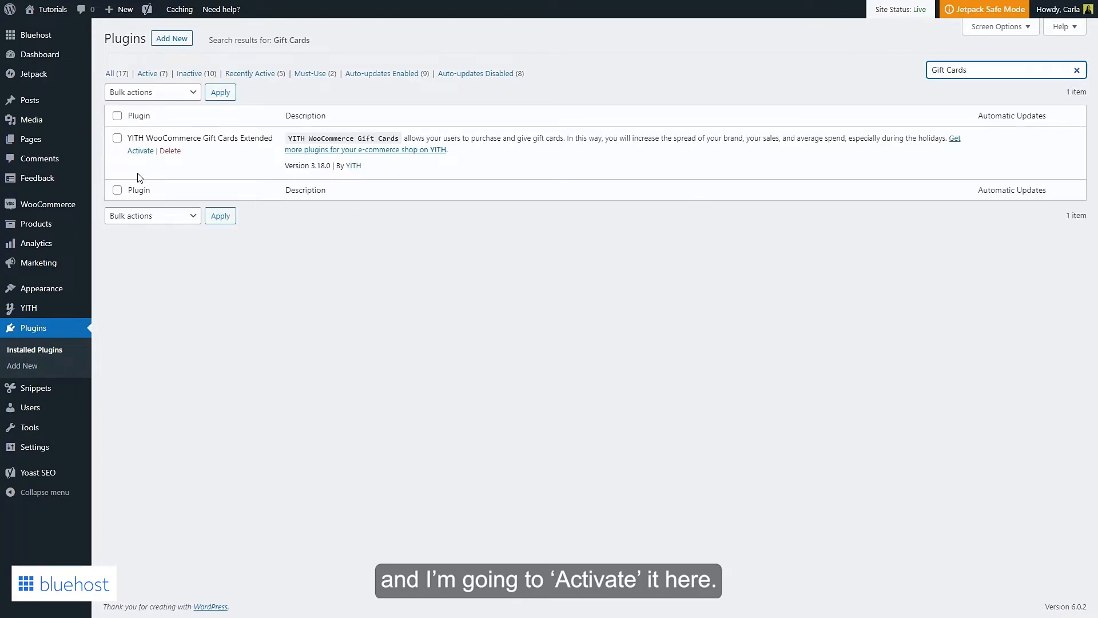
{"action": "left_click", "coordinate": [140, 150]}
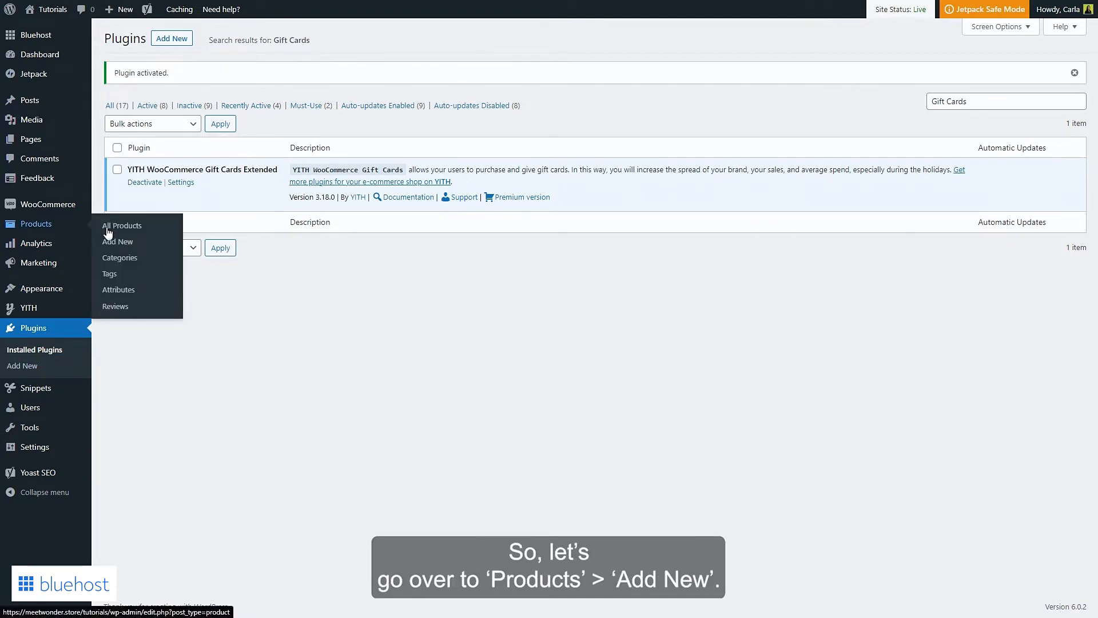
Add a new product named 'Virtual Gift Card' with Gift card type and Virtual ticked
{"action": "left_click", "coordinate": [118, 242]}
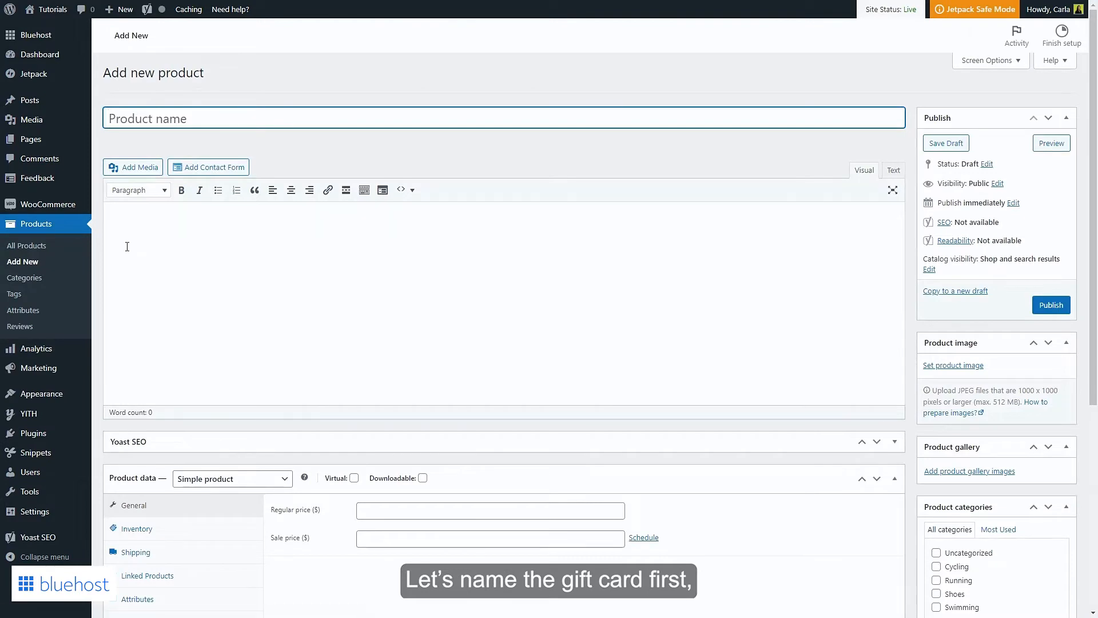
{"action": "type", "text": "Virtual Gift Card"}
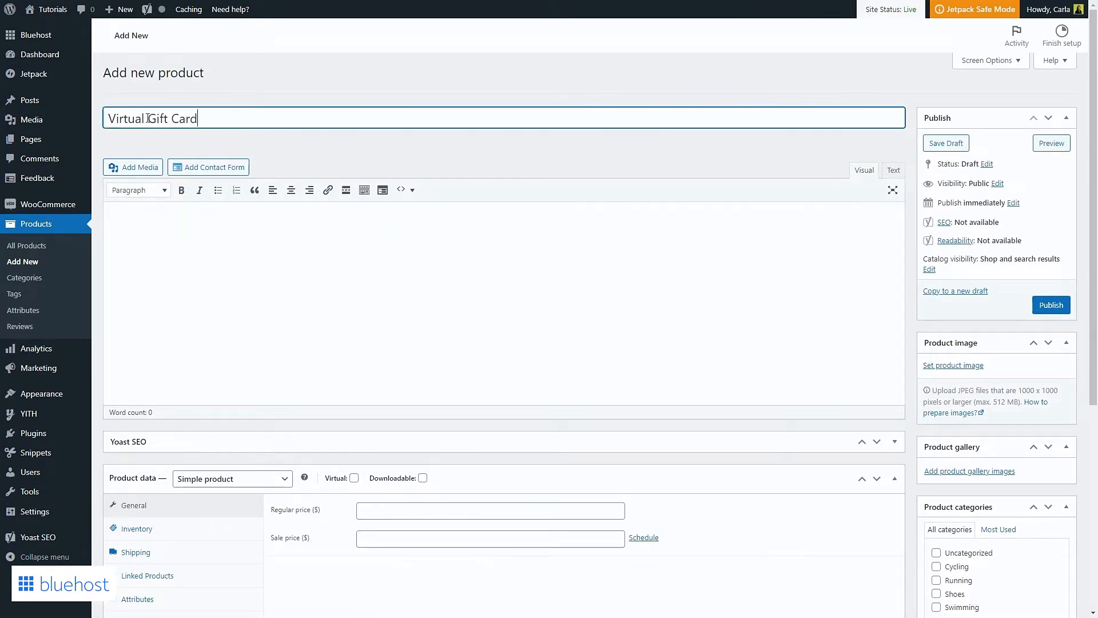
{"action": "scroll", "scroll_direction": "down", "scroll_amount": 3}
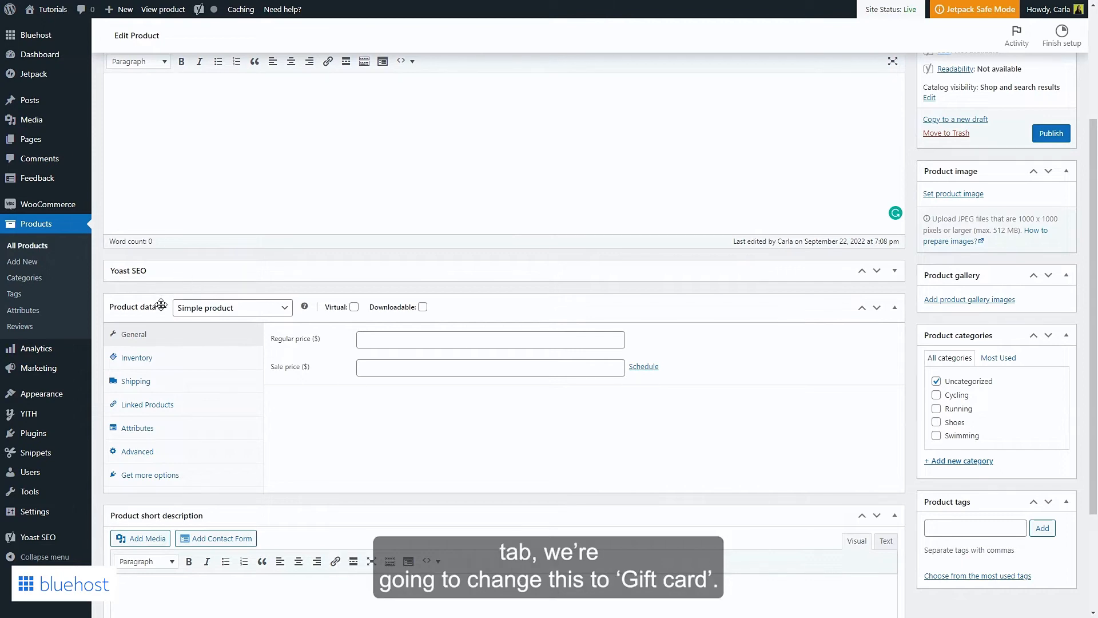
{"action": "left_click", "coordinate": [231, 308]}
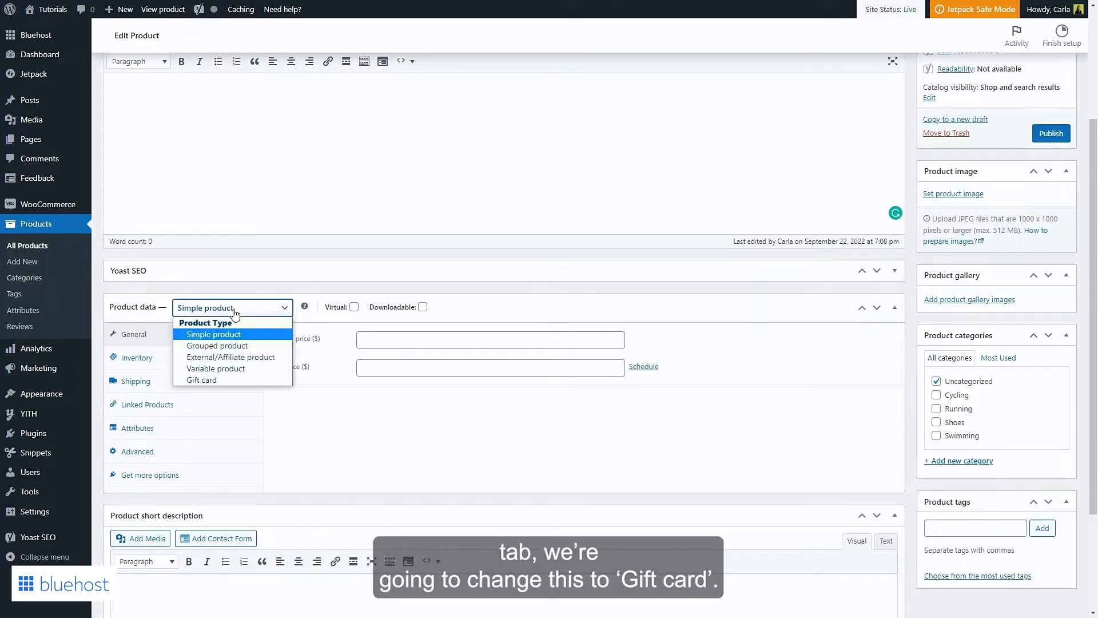
{"action": "left_click", "coordinate": [202, 379]}
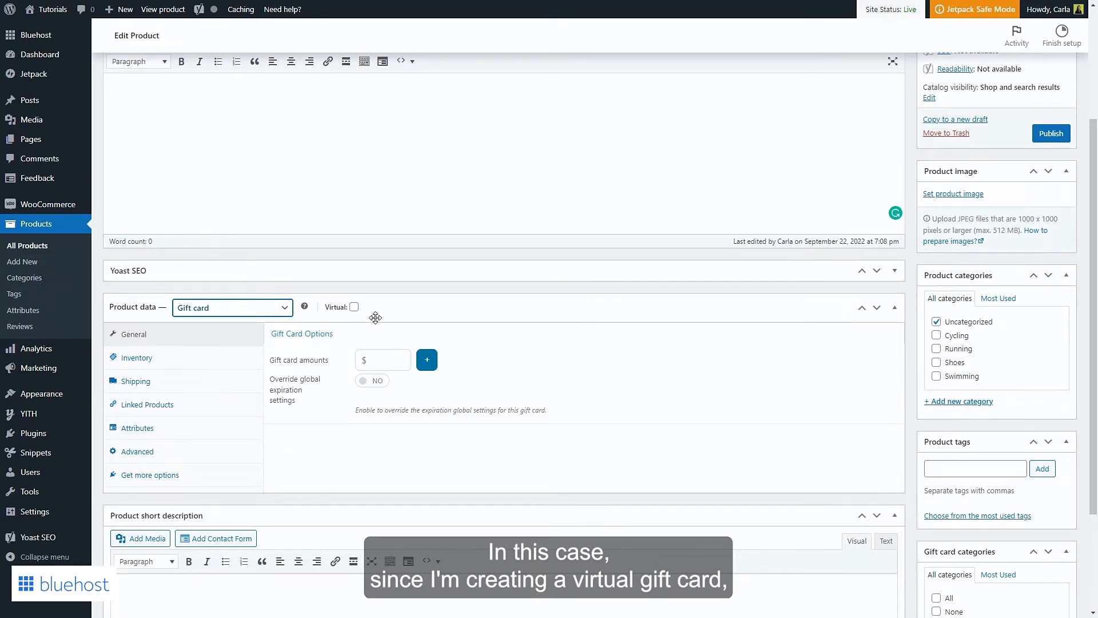
{"action": "mouse_move", "coordinate": [353, 307]}
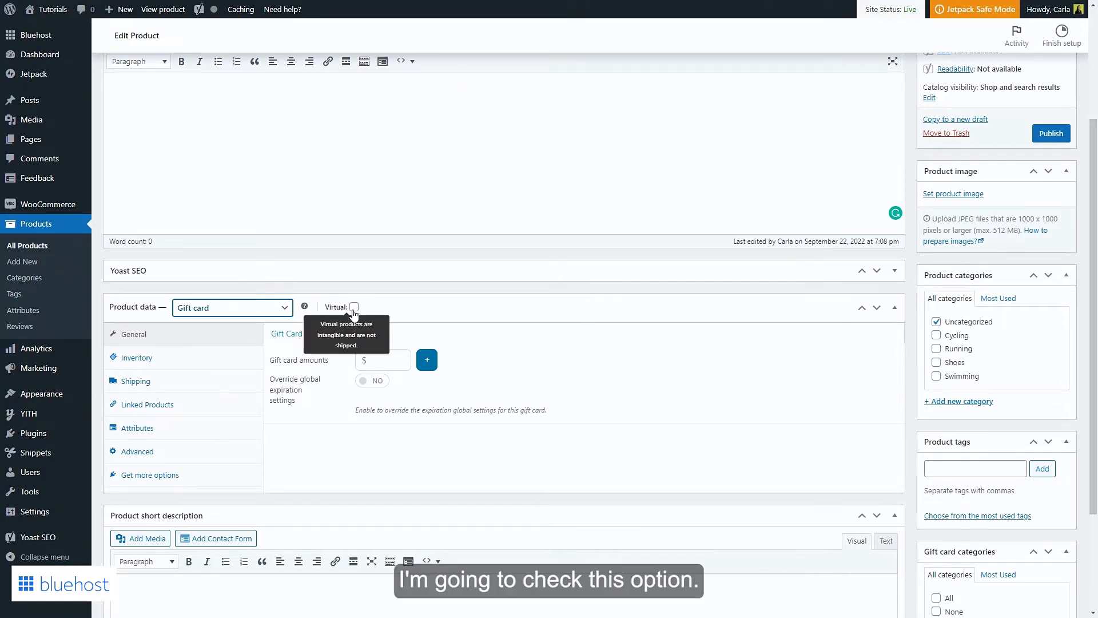
{"action": "left_click", "coordinate": [353, 306]}
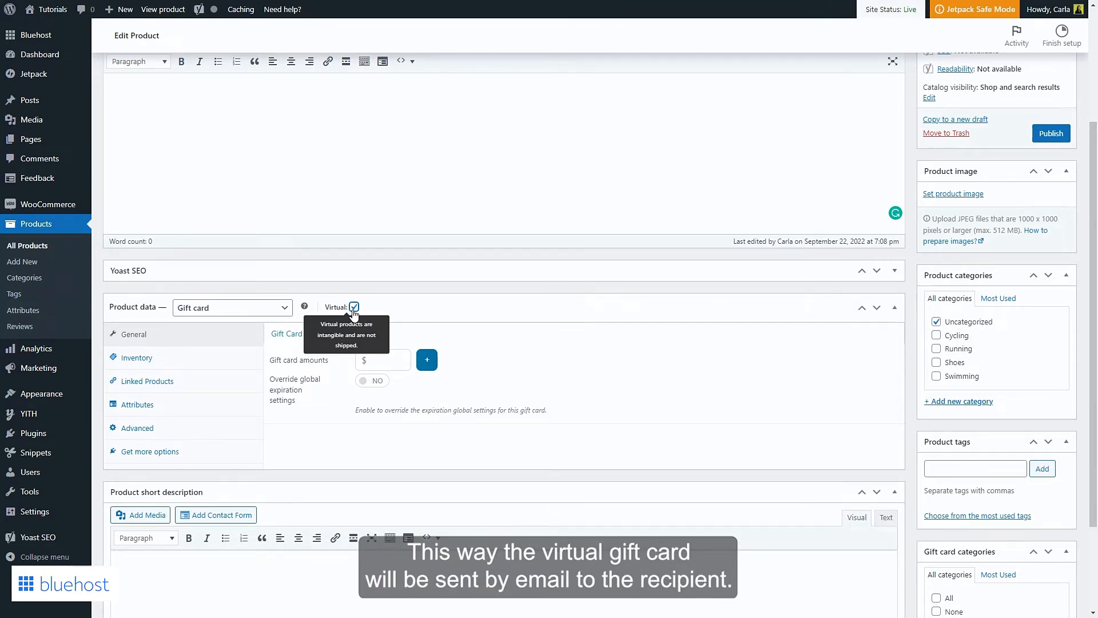
{"action": "mouse_move", "coordinate": [353, 314]}
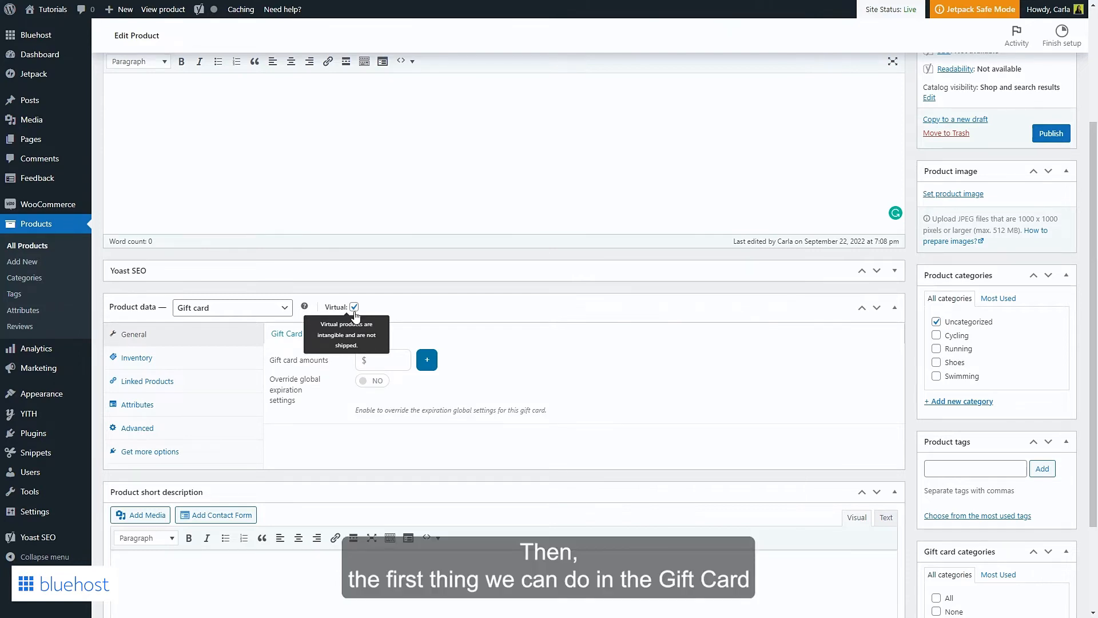
{"action": "mouse_move", "coordinate": [346, 332]}
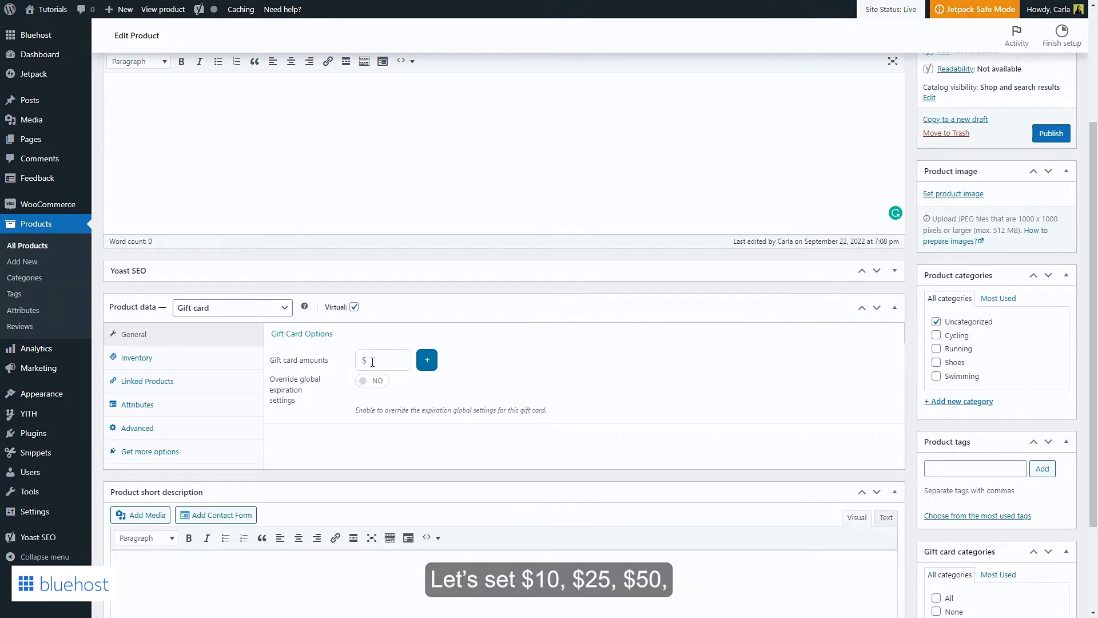
Enter 10 as a gift card amount and add another amount entry
{"action": "type", "text": "10"}
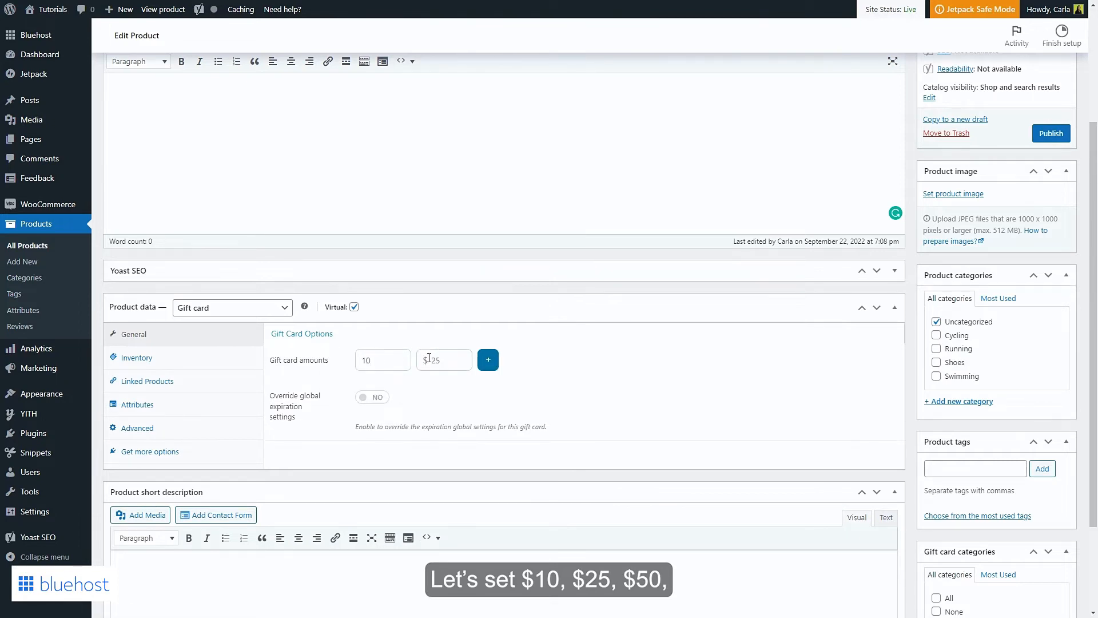
{"action": "left_click", "coordinate": [487, 359]}
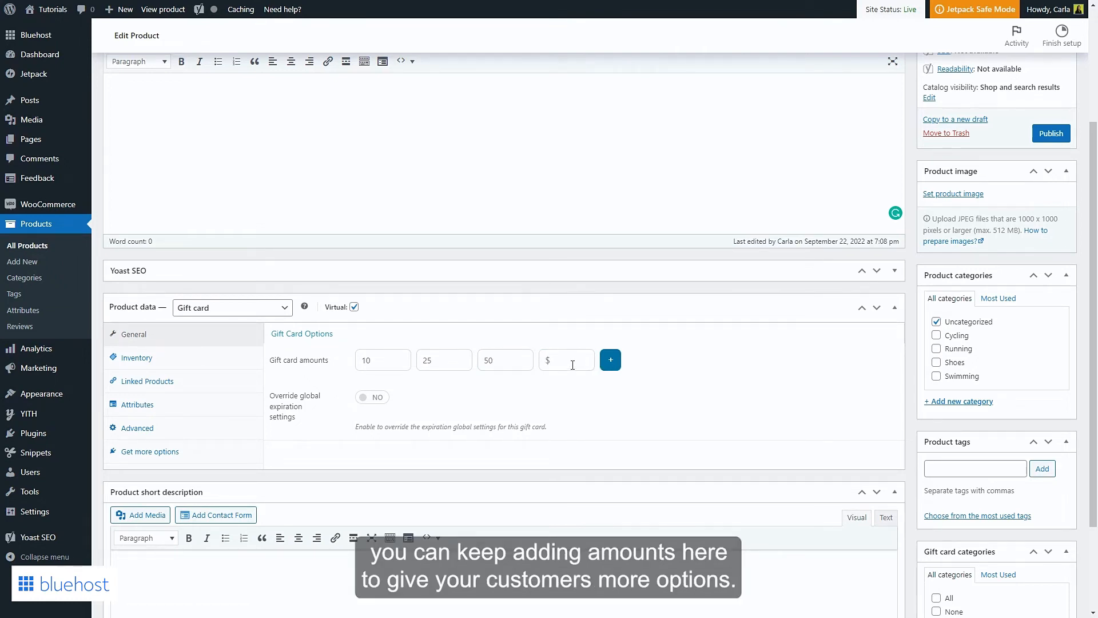
{"action": "mouse_move", "coordinate": [424, 413]}
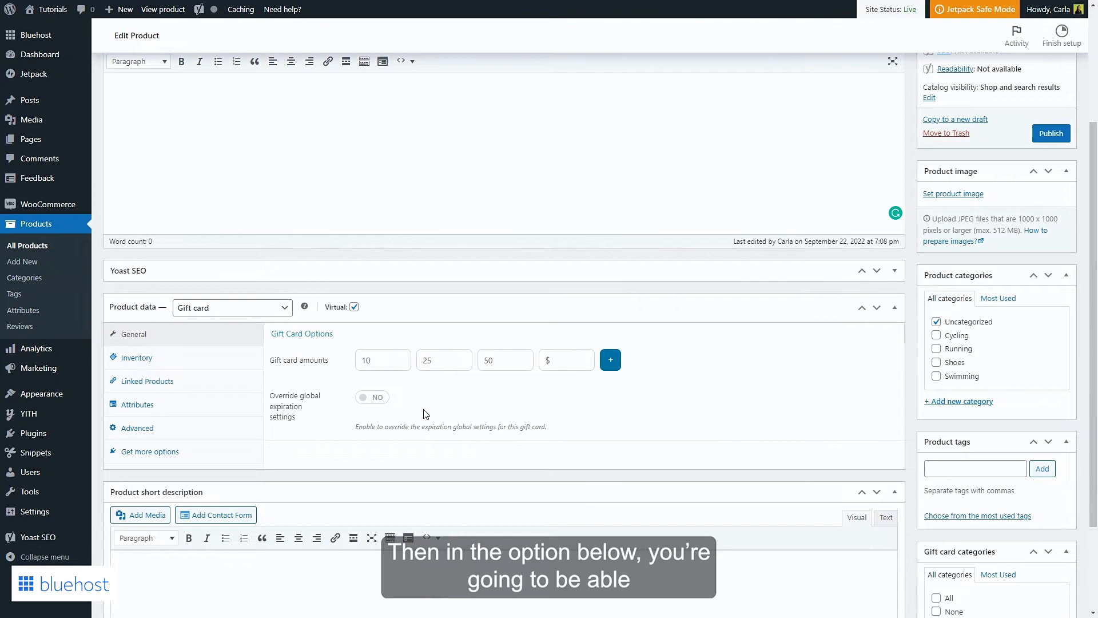
{"action": "mouse_move", "coordinate": [375, 426]}
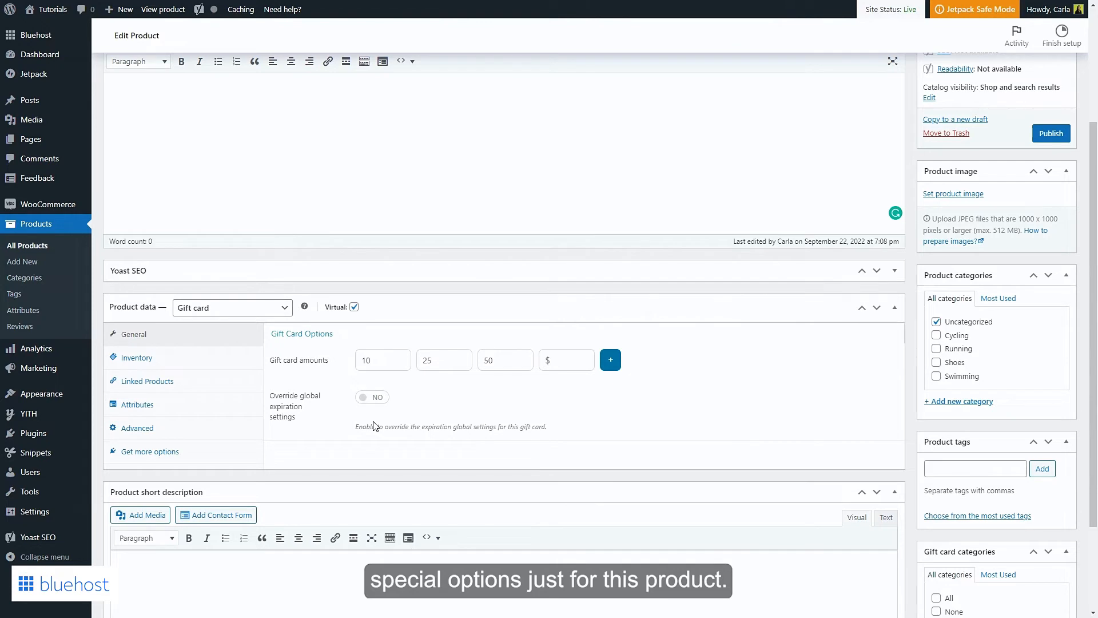
Override the global expiration settings and set the card's expiration date to 28 July 2023
{"action": "left_click", "coordinate": [372, 397]}
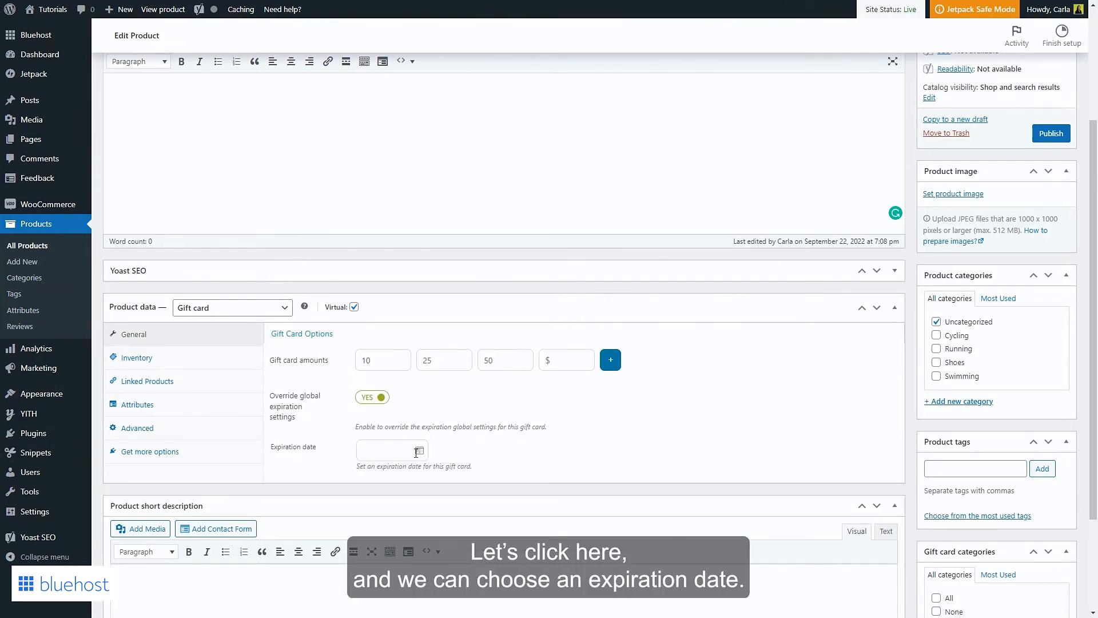
{"action": "left_click", "coordinate": [391, 450]}
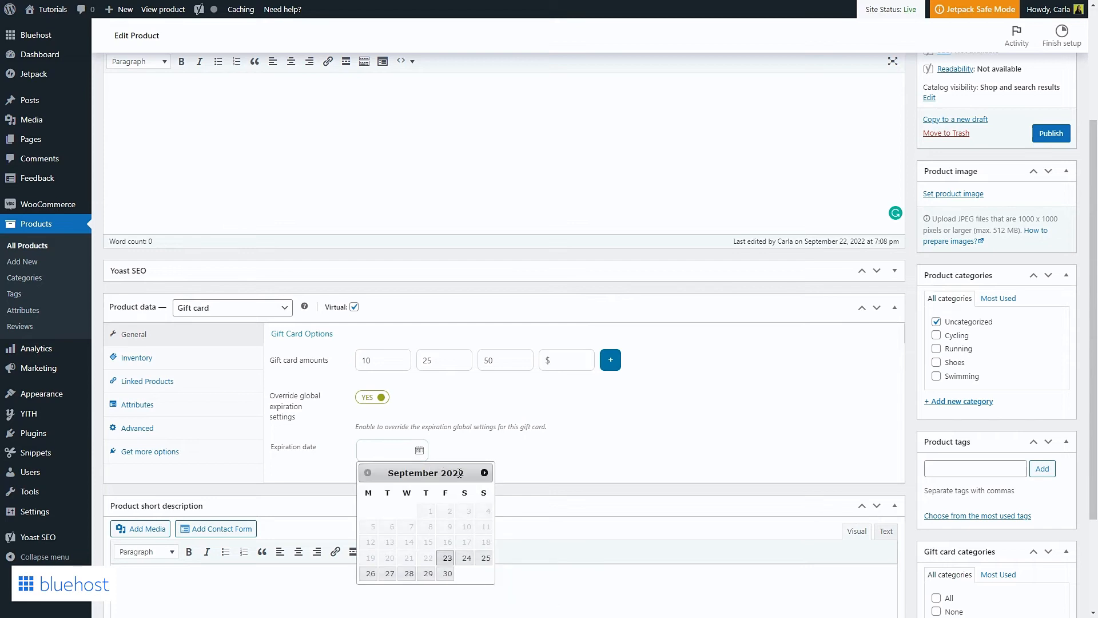
{"action": "left_click", "coordinate": [484, 472]}
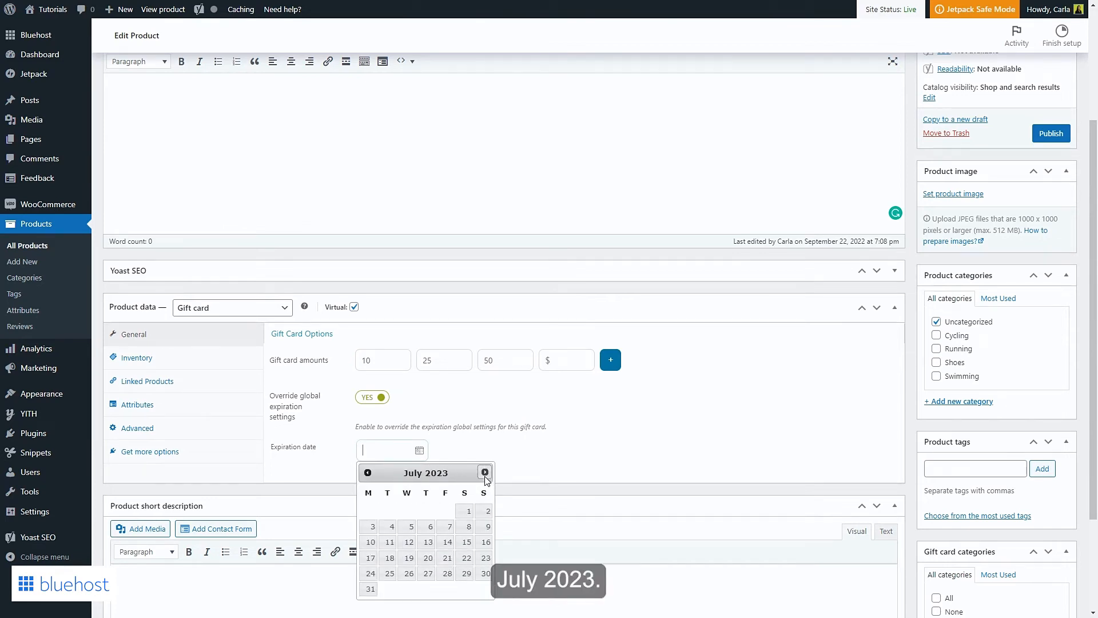
{"action": "left_click", "coordinate": [446, 573]}
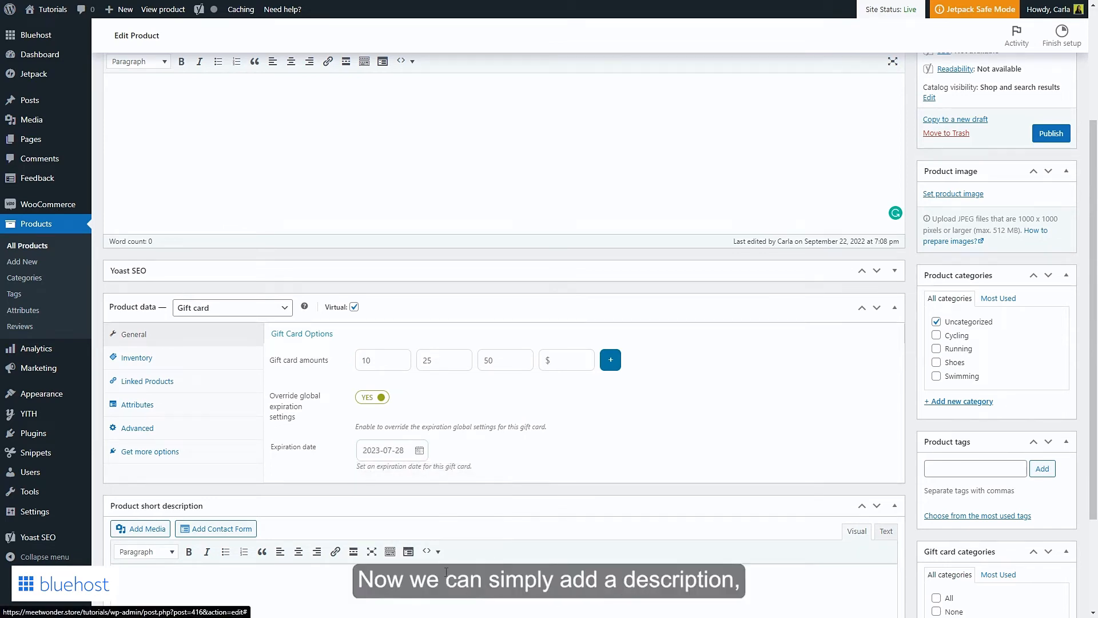
{"action": "scroll", "scroll_direction": "down", "scroll_amount": 3}
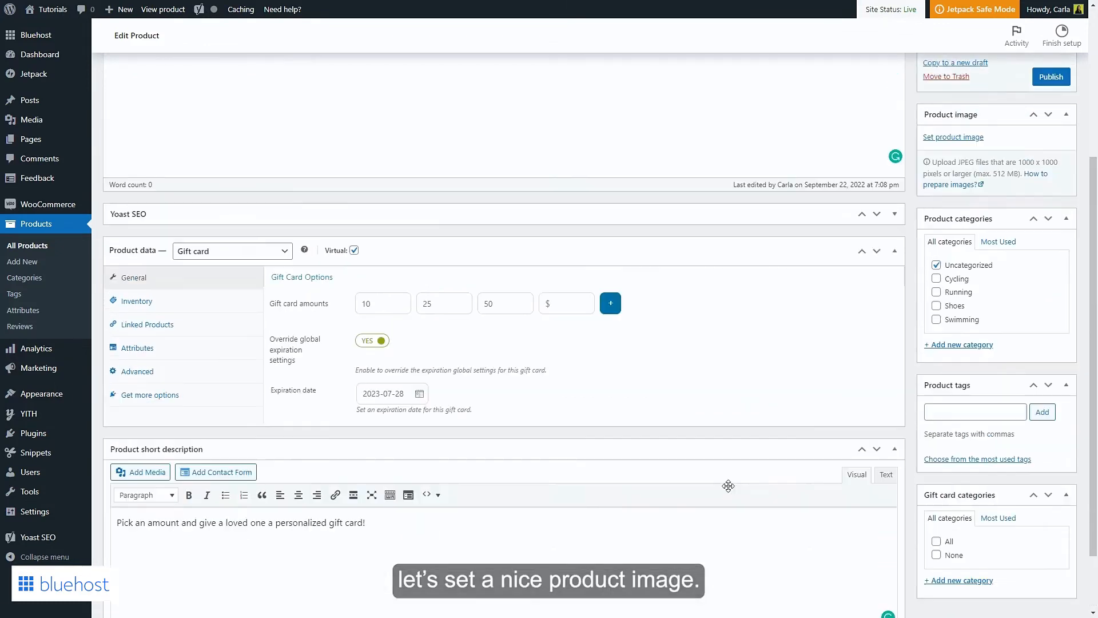
Set the dark gc1 picture as product image, publish, and view the live product
{"action": "left_click", "coordinate": [952, 136]}
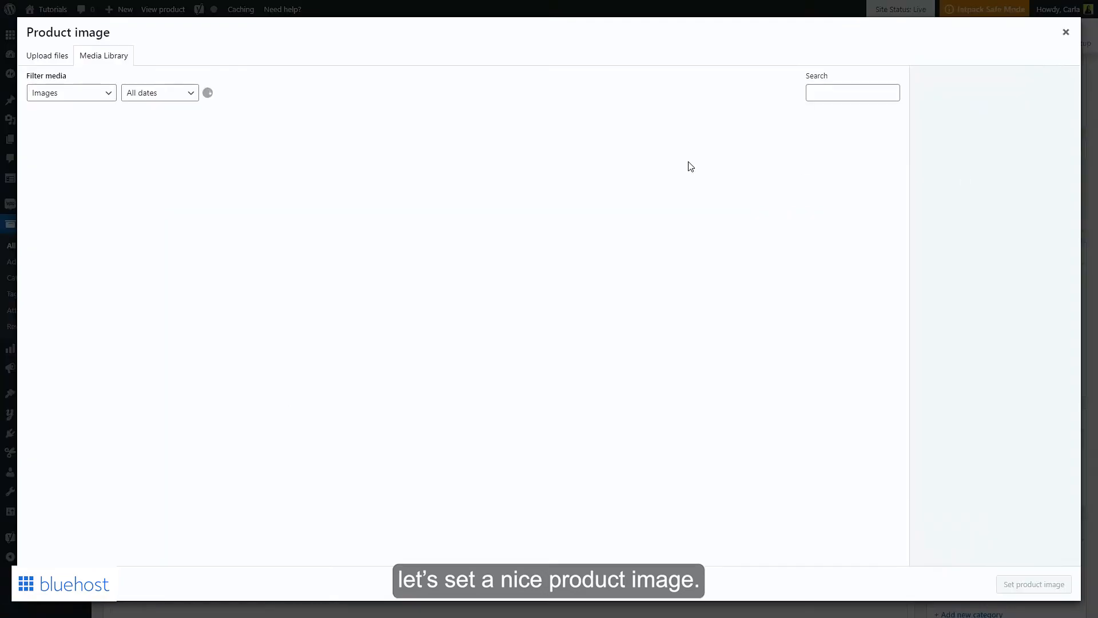
{"action": "left_click", "coordinate": [501, 238]}
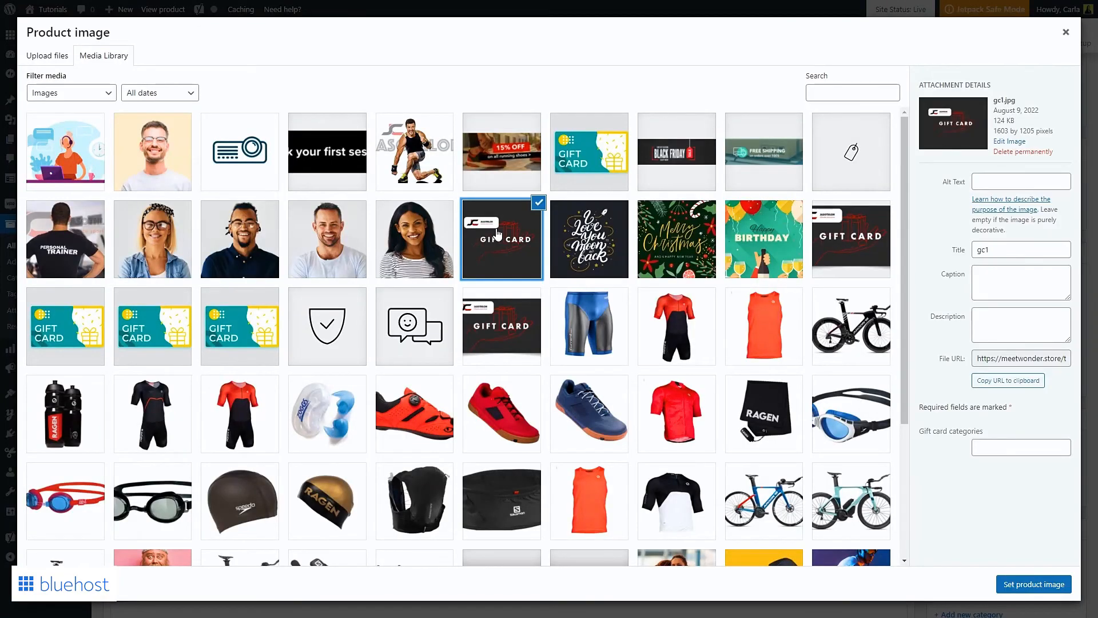
{"action": "left_click", "coordinate": [1033, 584]}
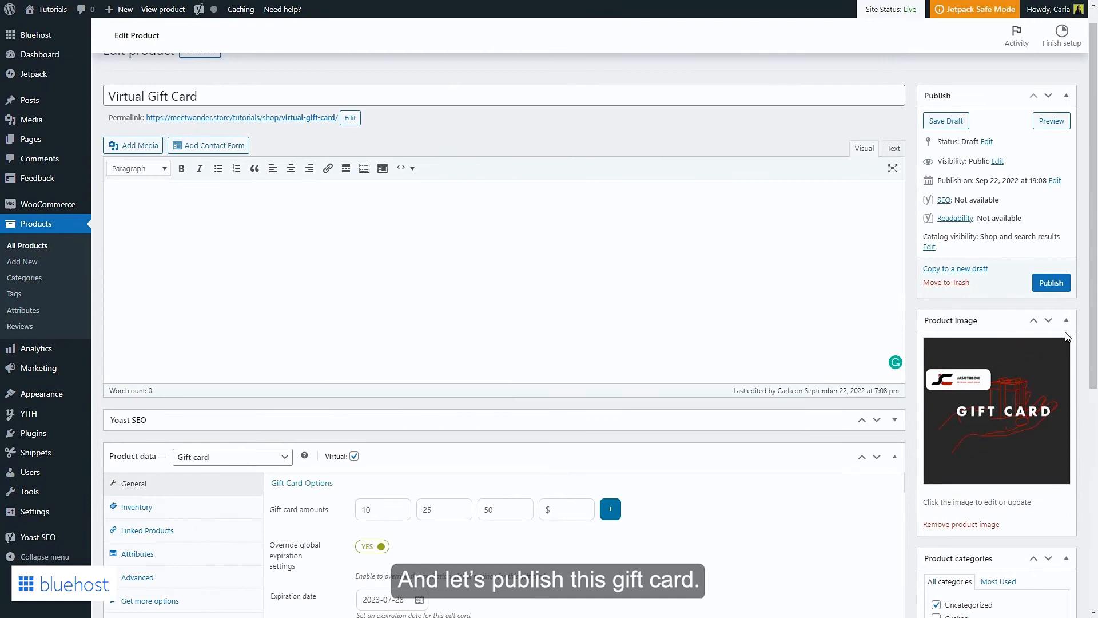
{"action": "left_click", "coordinate": [1050, 282]}
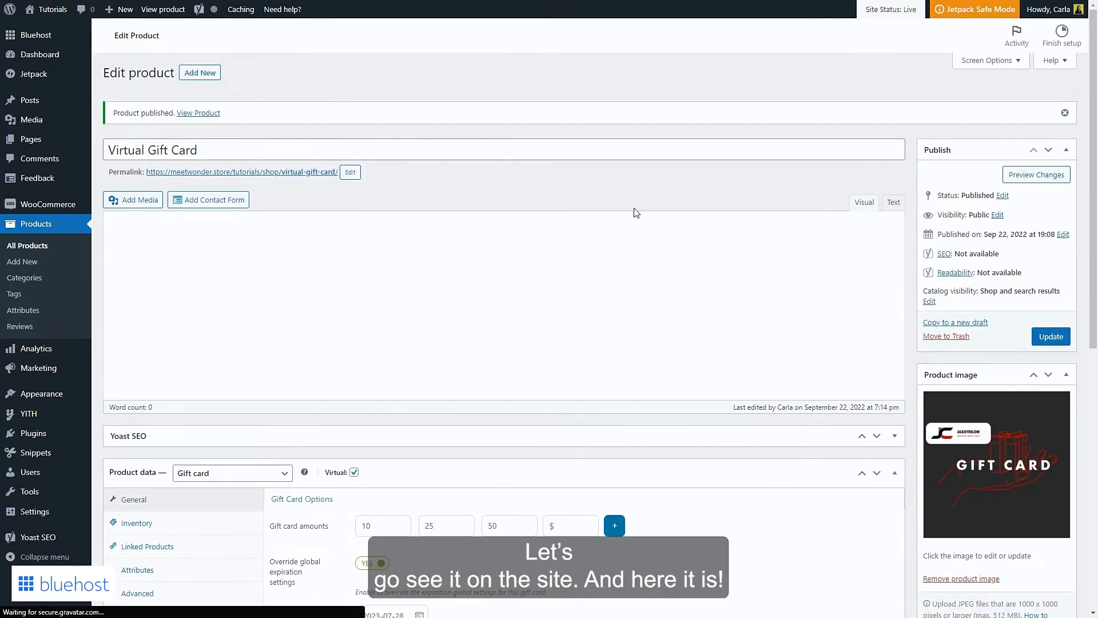
{"action": "left_click", "coordinate": [199, 112]}
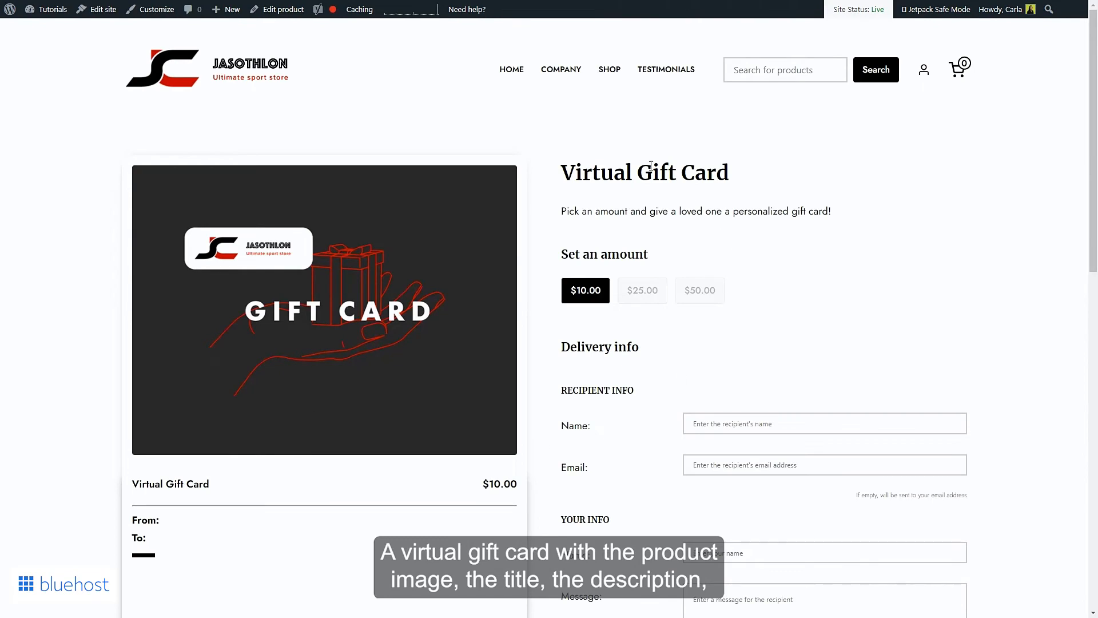
{"action": "mouse_move", "coordinate": [359, 307]}
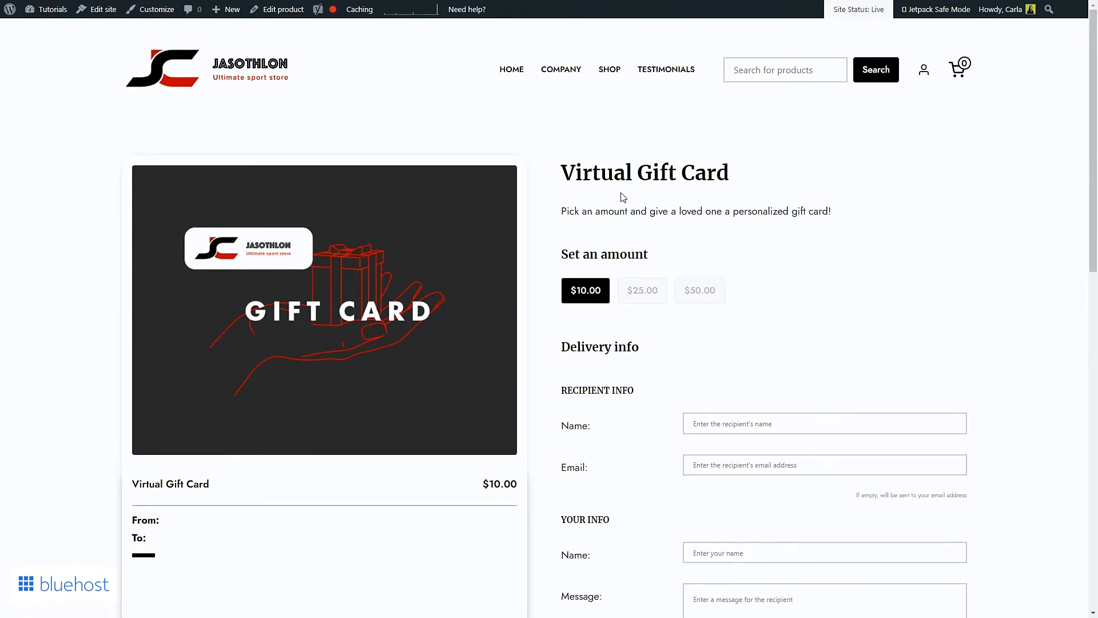
{"action": "mouse_move", "coordinate": [741, 302]}
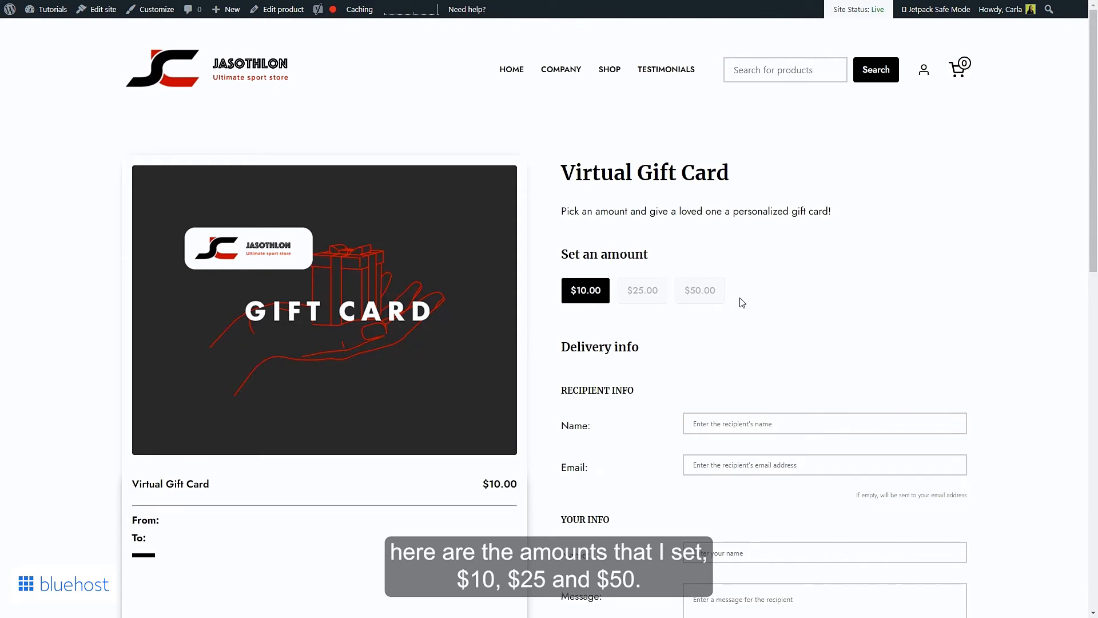
{"action": "mouse_move", "coordinate": [698, 290]}
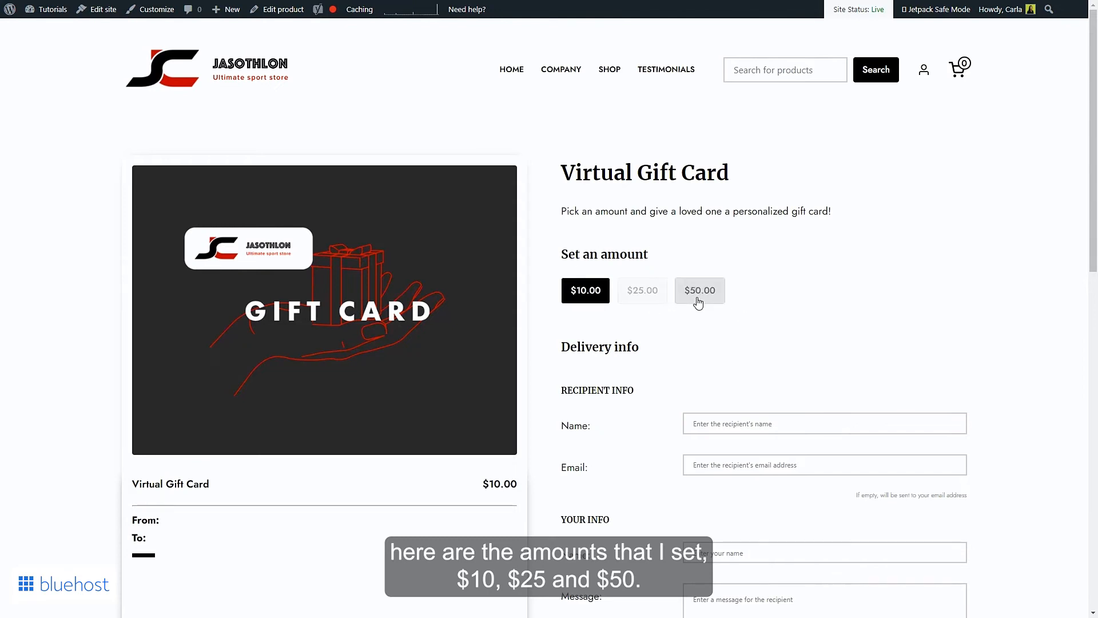
Select the $50.00 amount under Set an amount on the gift card page
{"action": "left_click", "coordinate": [698, 290]}
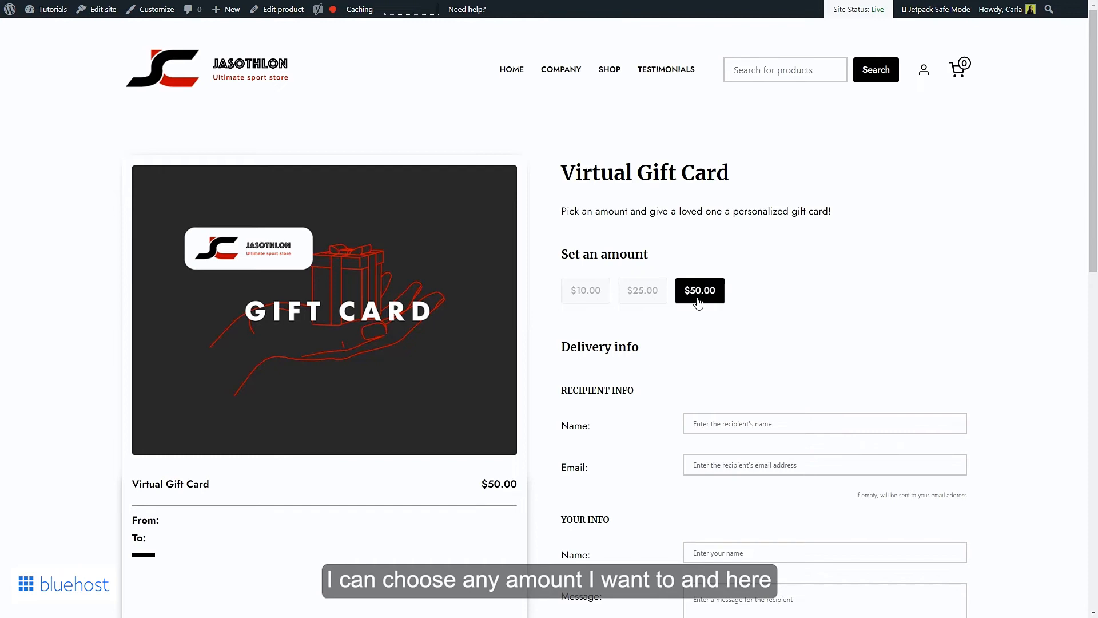
{"action": "scroll", "scroll_direction": "down", "scroll_amount": 3}
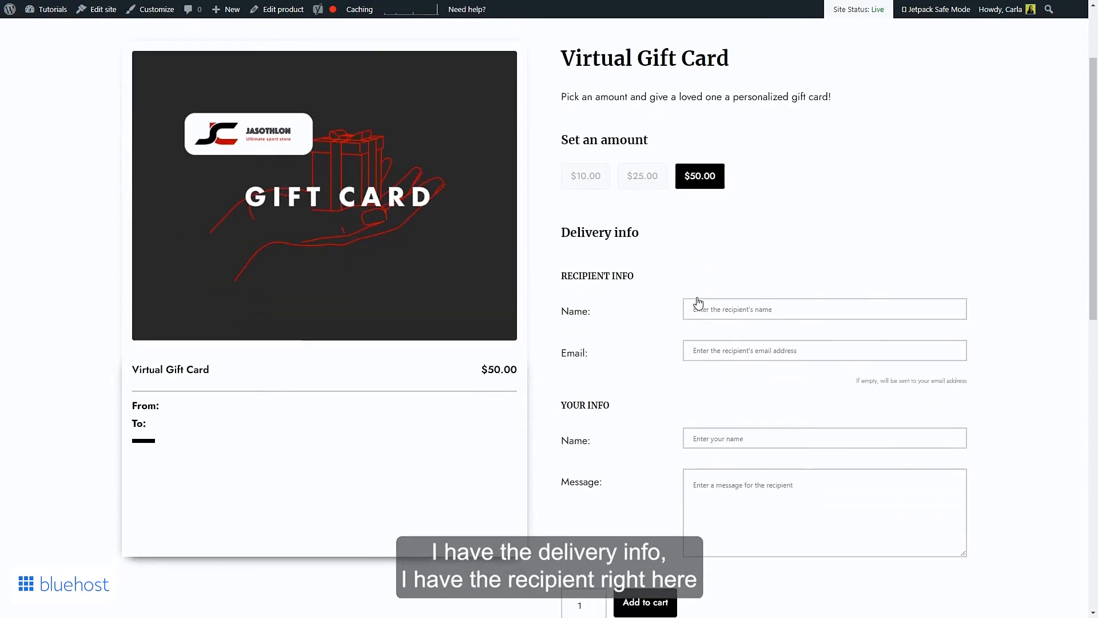
{"action": "scroll", "scroll_direction": "down", "scroll_amount": 3}
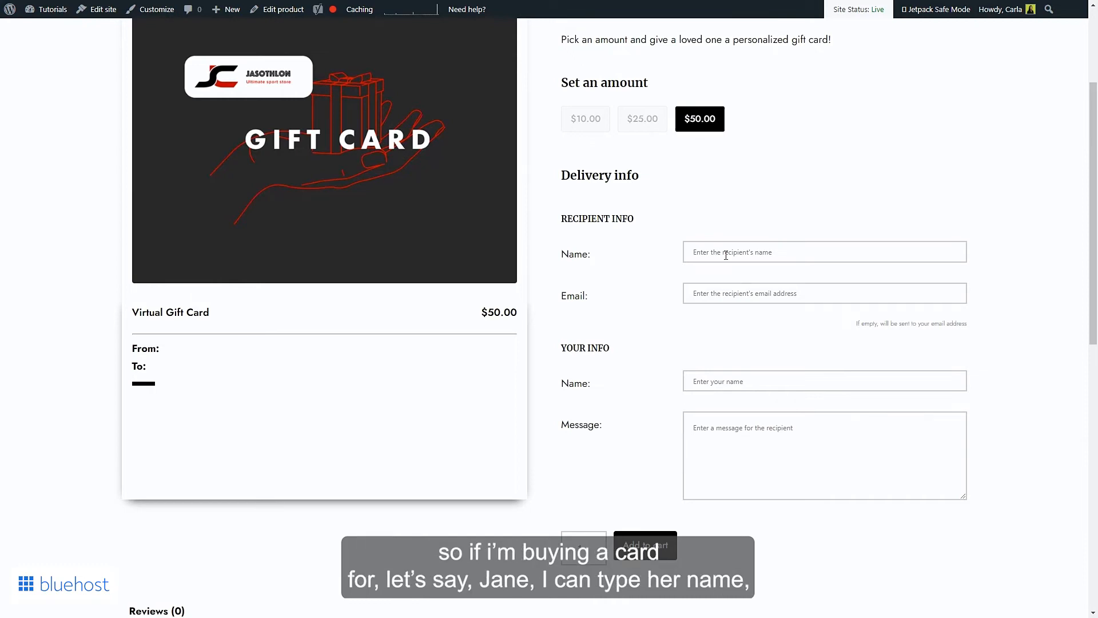
{"action": "type", "text": "Jane"}
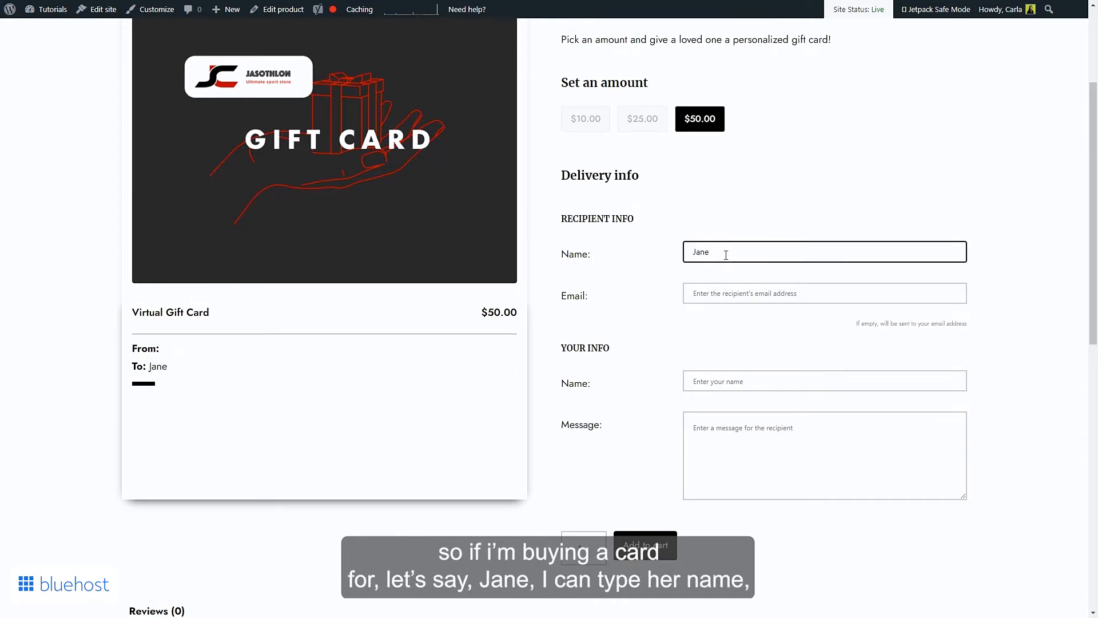
{"action": "type", "text": "janedoe@email.com"}
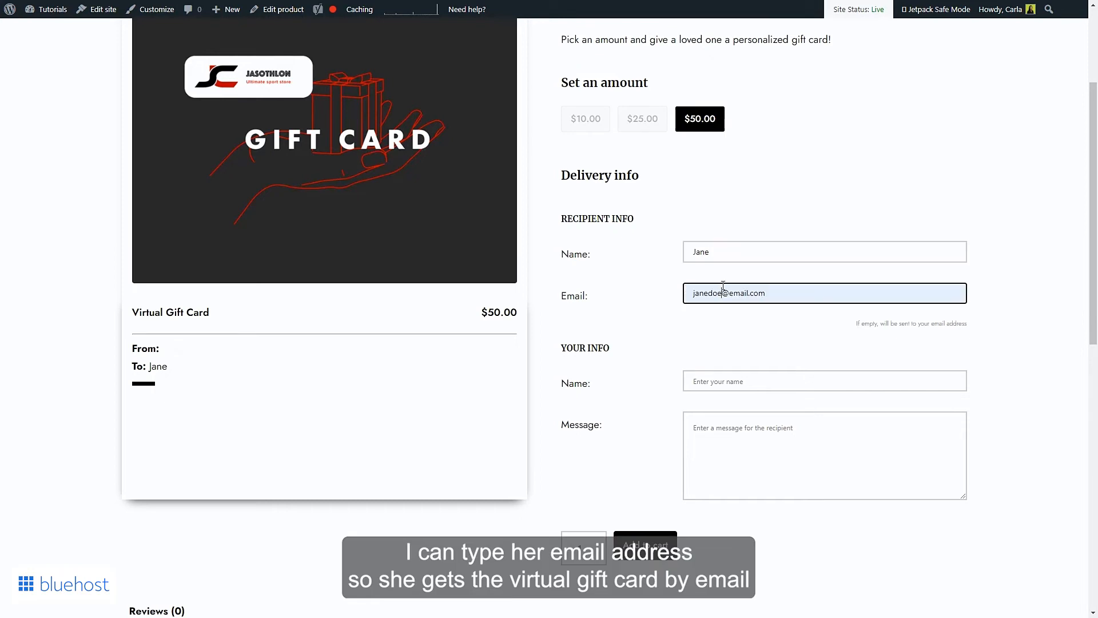
{"action": "scroll", "scroll_direction": "down", "scroll_amount": 3}
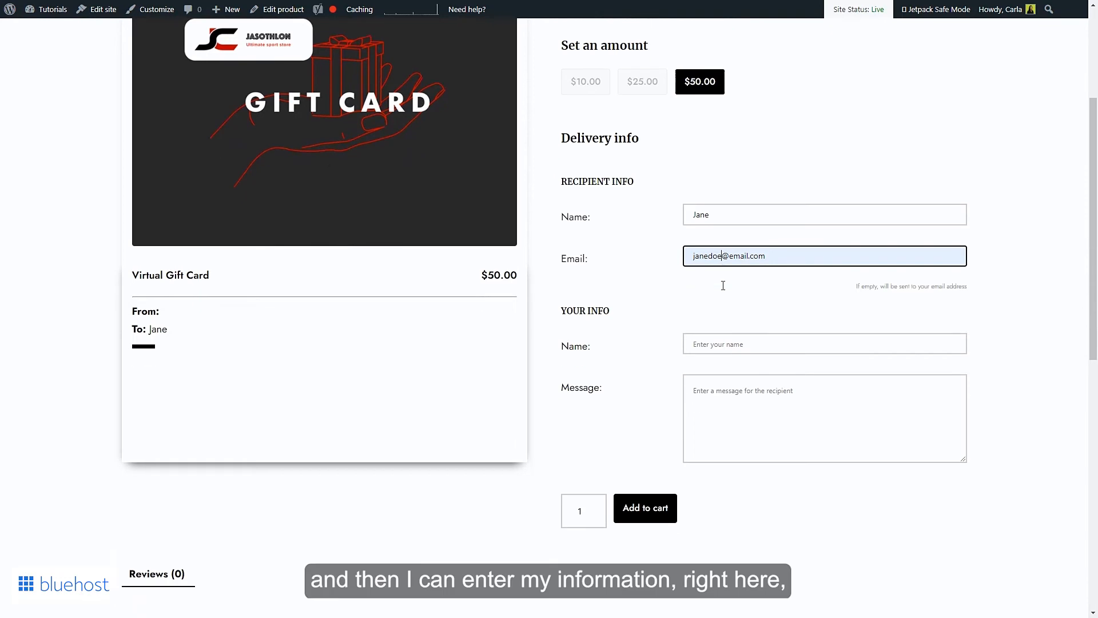
{"action": "scroll", "scroll_direction": "down", "scroll_amount": 3}
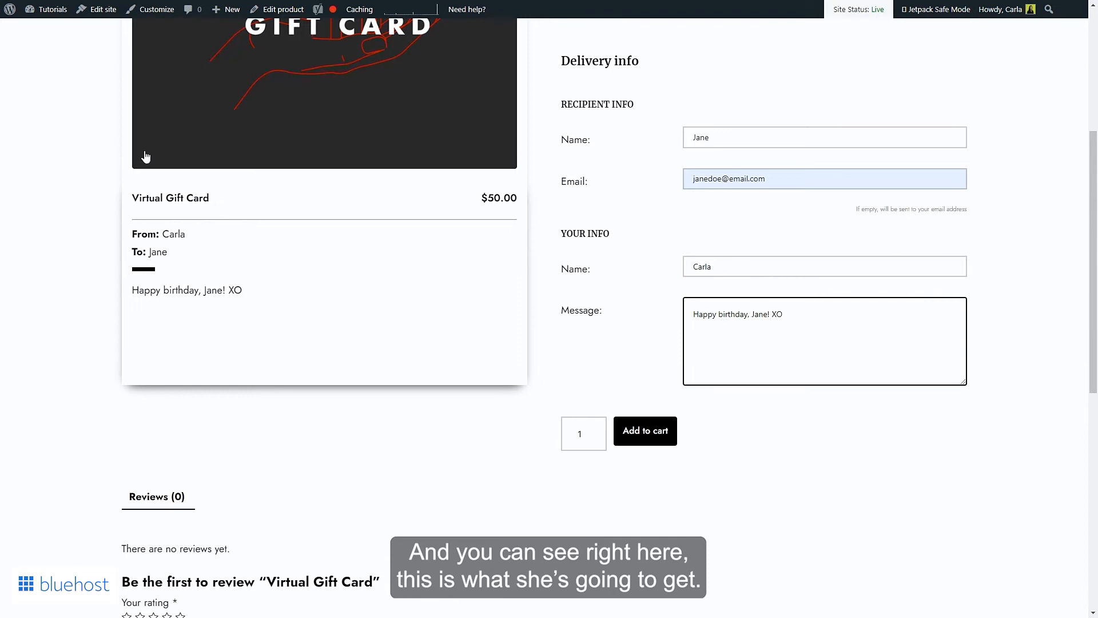
{"action": "mouse_move", "coordinate": [155, 174]}
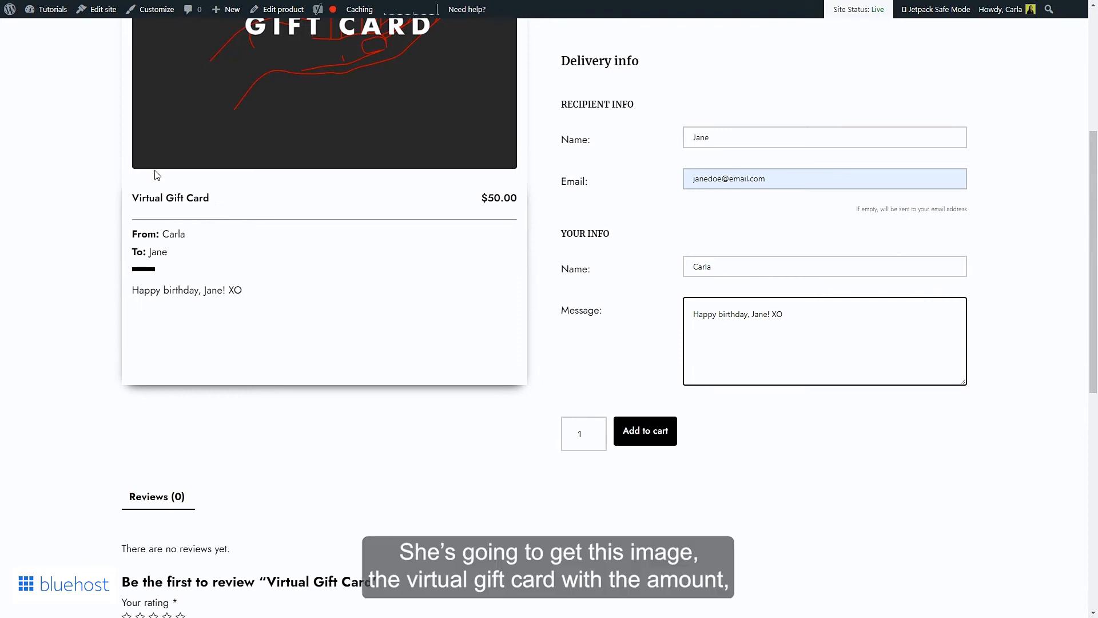
{"action": "mouse_move", "coordinate": [280, 171]}
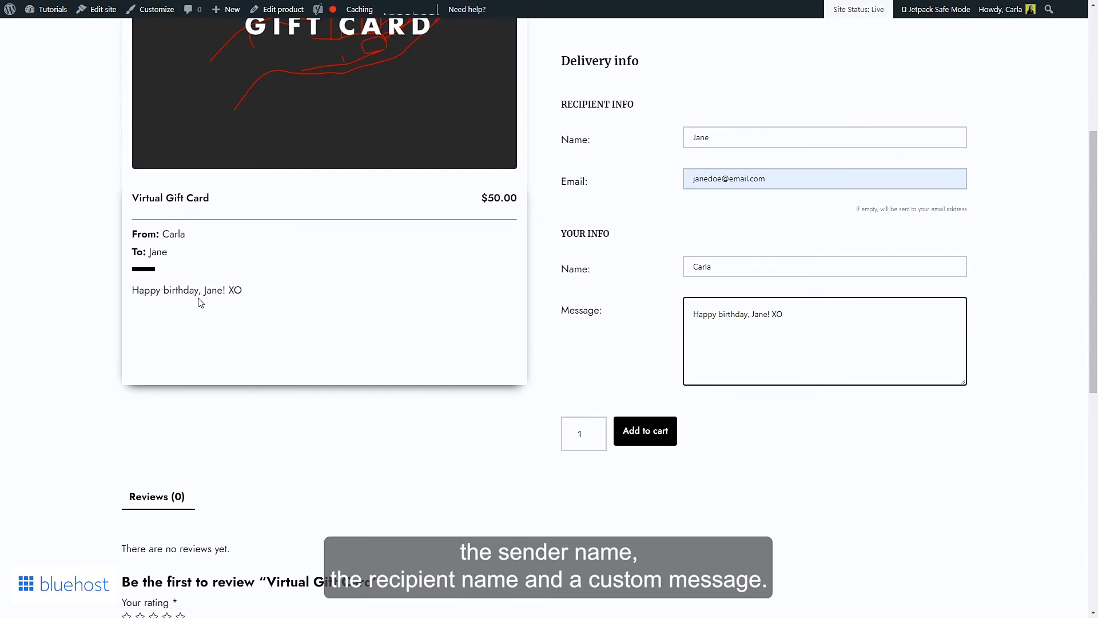
{"action": "mouse_move", "coordinate": [234, 303]}
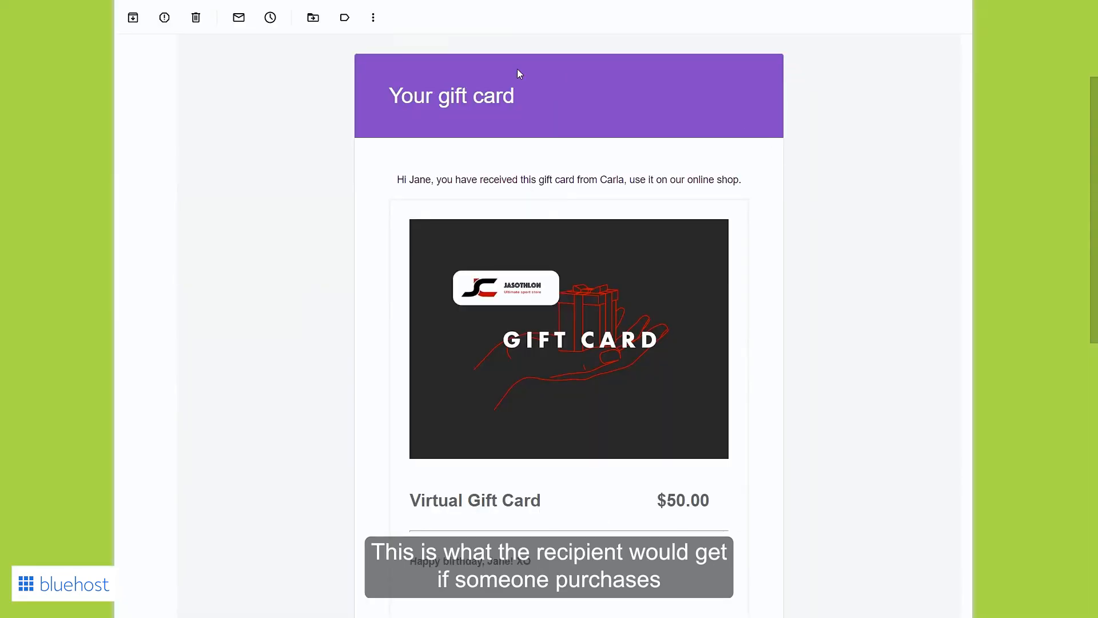
{"action": "mouse_move", "coordinate": [773, 364]}
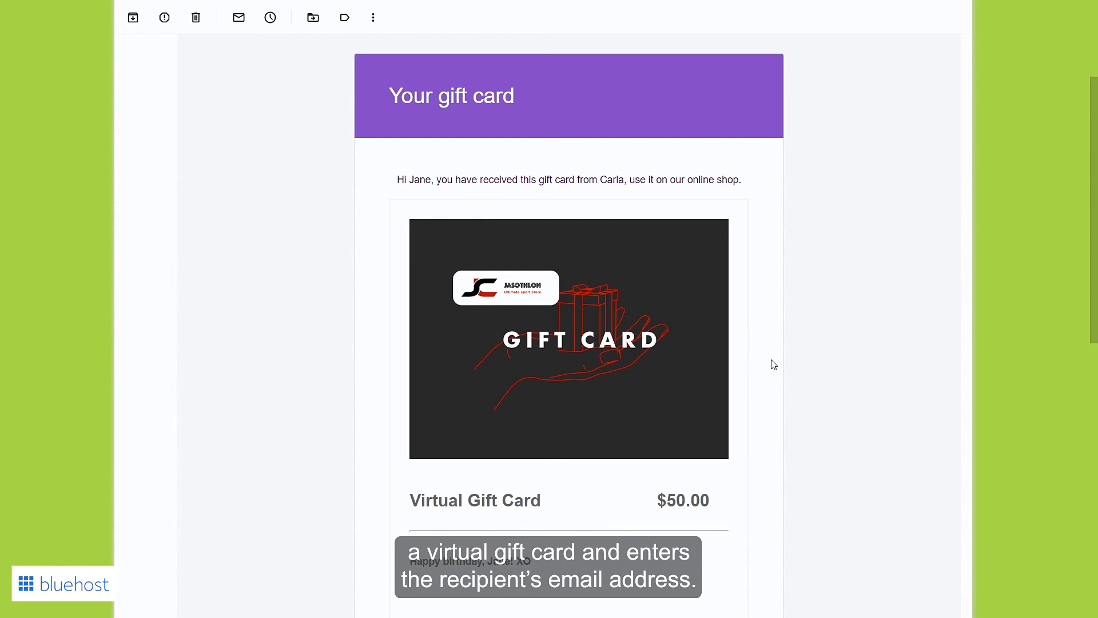
{"action": "mouse_move", "coordinate": [782, 347]}
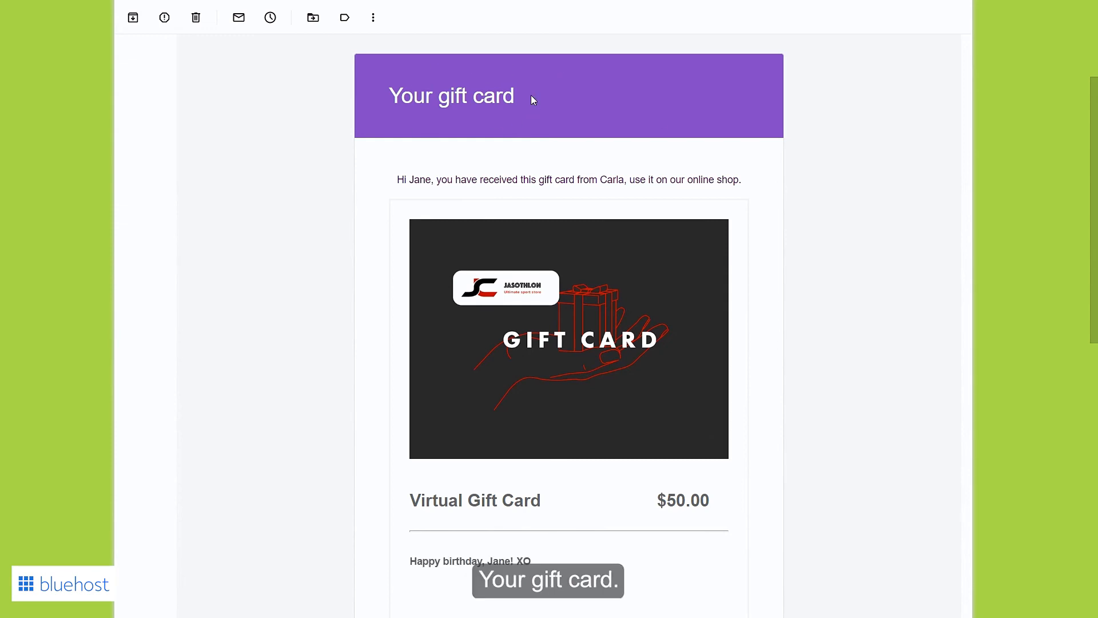
{"action": "mouse_move", "coordinate": [549, 203]}
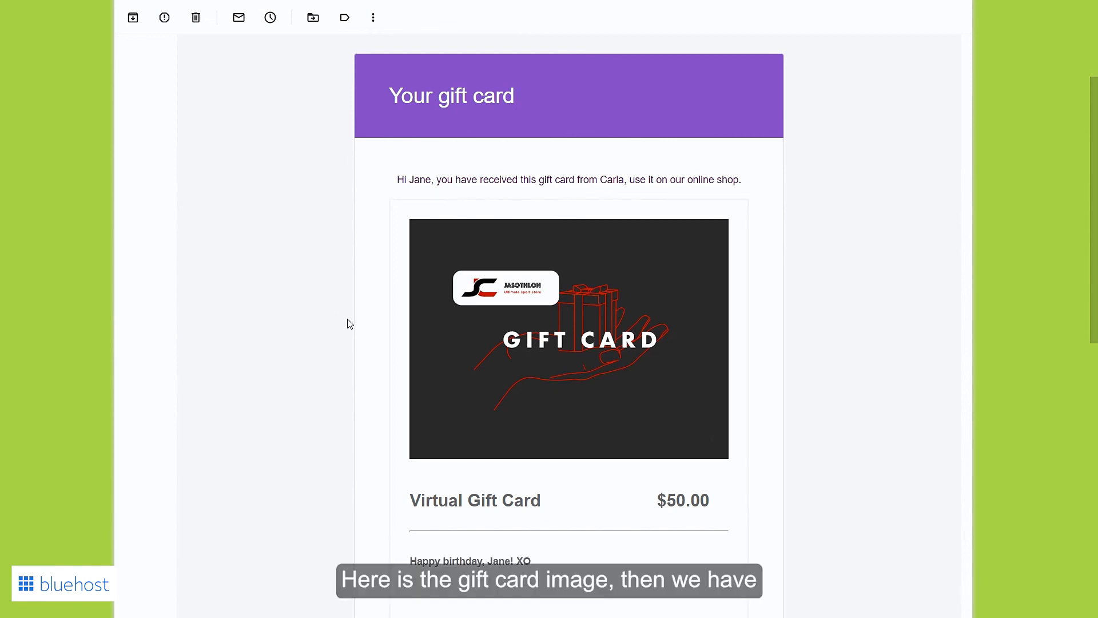
{"action": "mouse_move", "coordinate": [530, 362]}
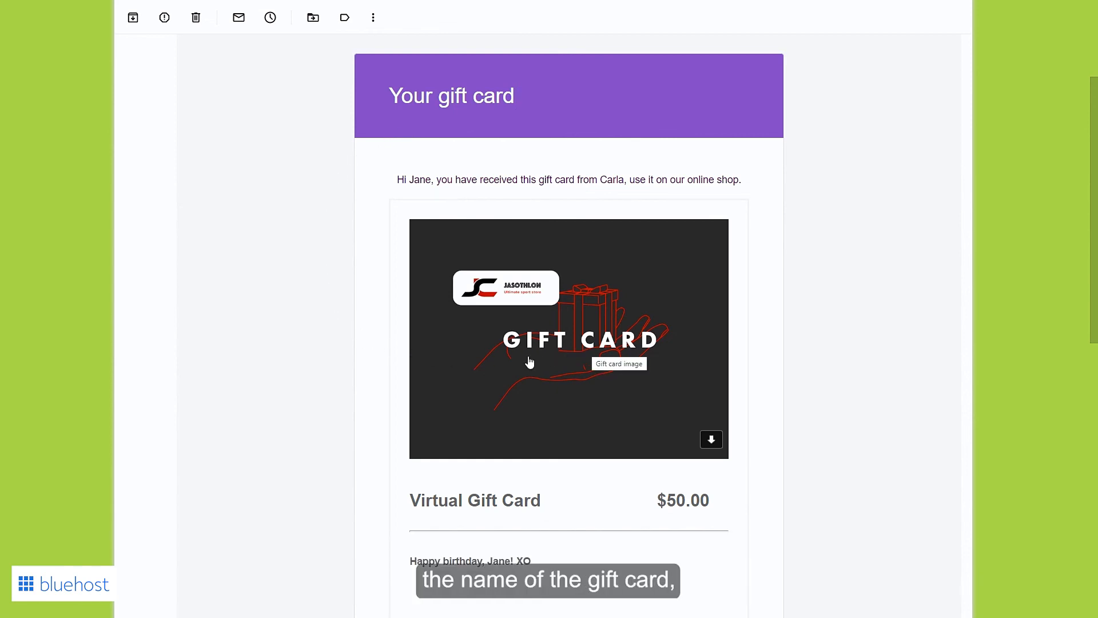
{"action": "mouse_move", "coordinate": [536, 521]}
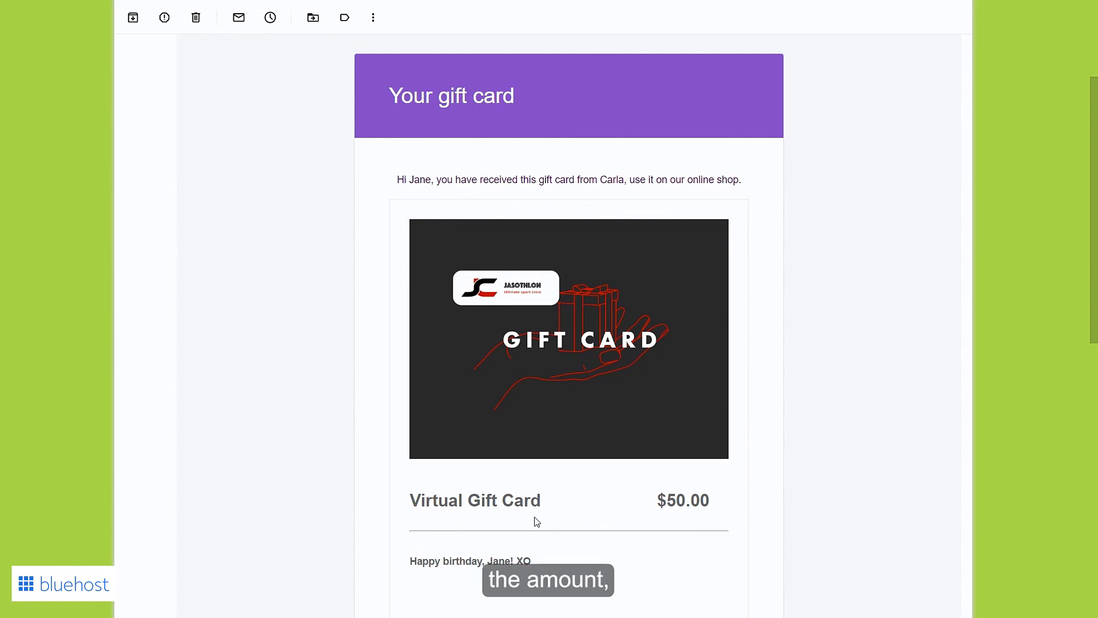
{"action": "scroll", "scroll_direction": "down", "scroll_amount": 3}
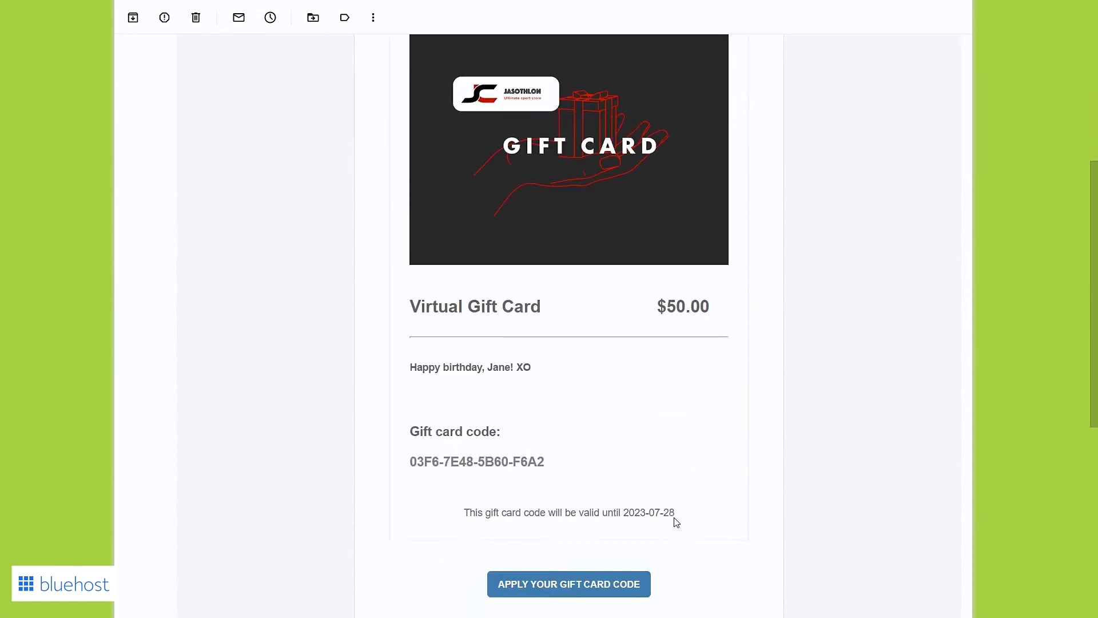
{"action": "scroll", "scroll_direction": "down", "scroll_amount": 3}
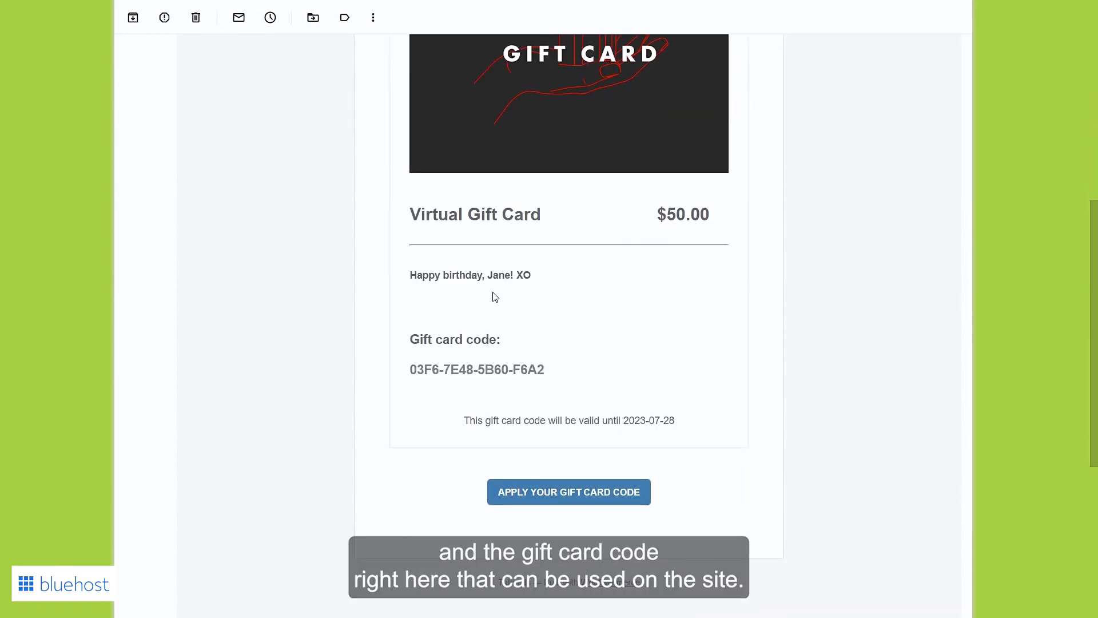
{"action": "mouse_move", "coordinate": [537, 389]}
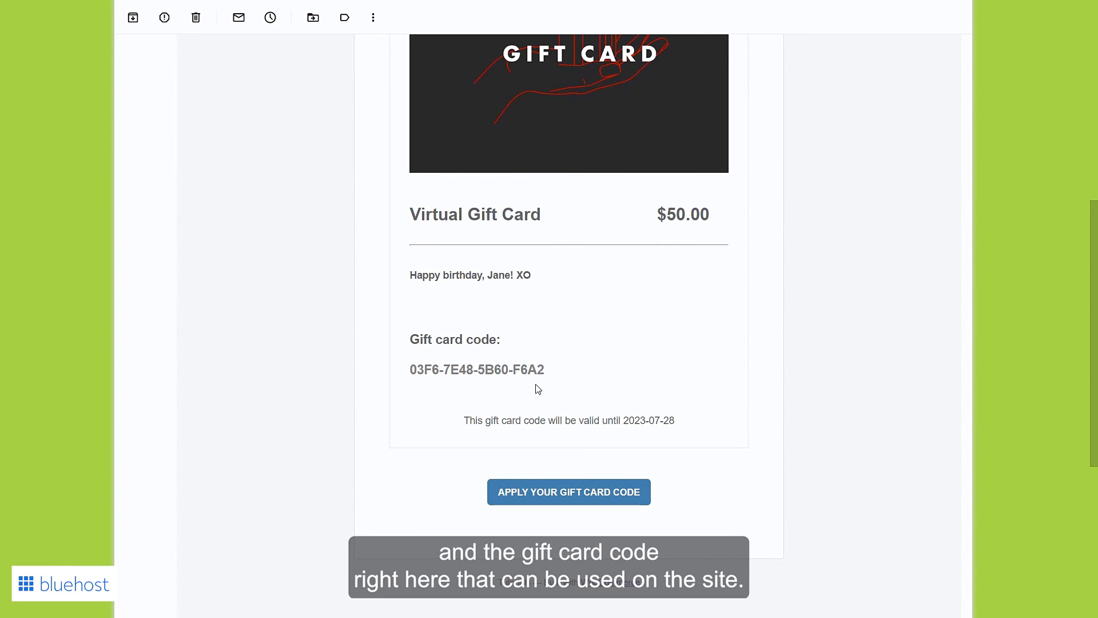
{"action": "mouse_move", "coordinate": [517, 416]}
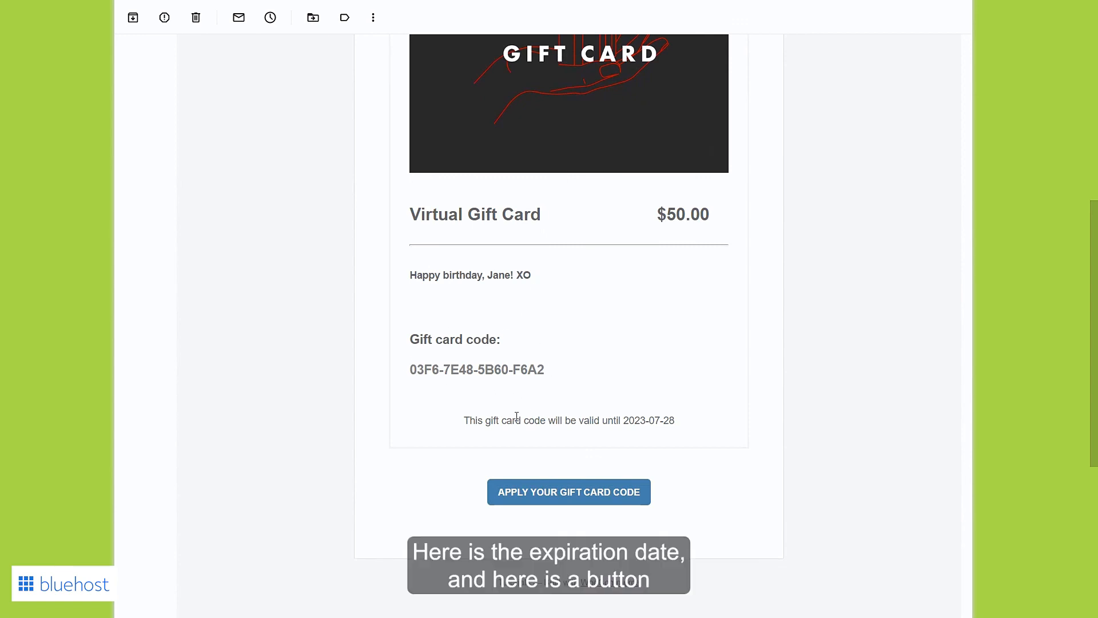
{"action": "mouse_move", "coordinate": [589, 528]}
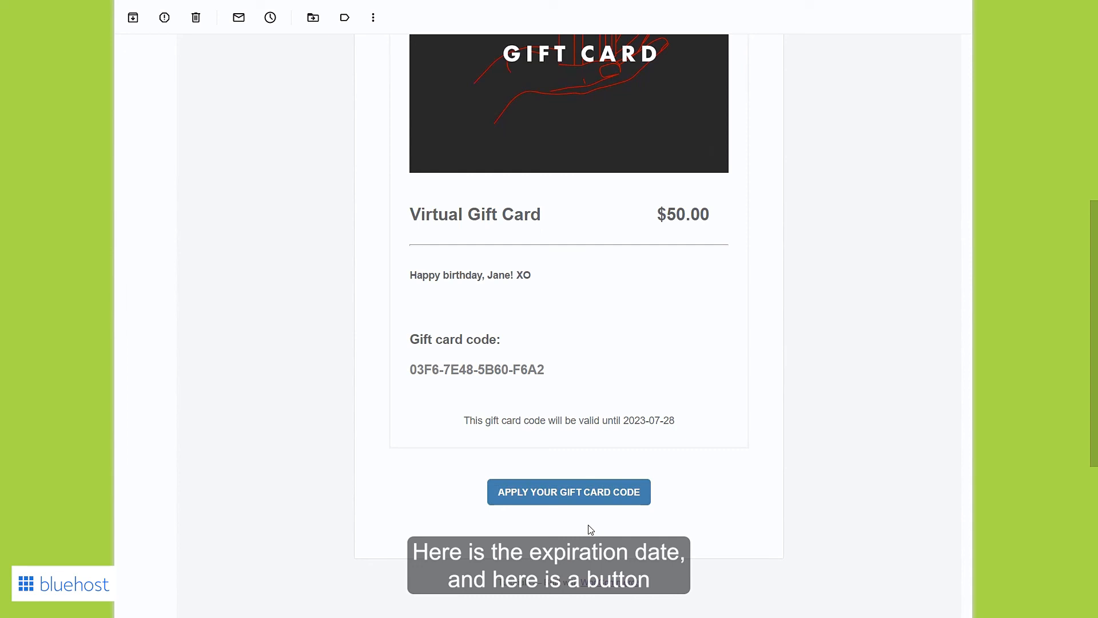
{"action": "mouse_move", "coordinate": [568, 490]}
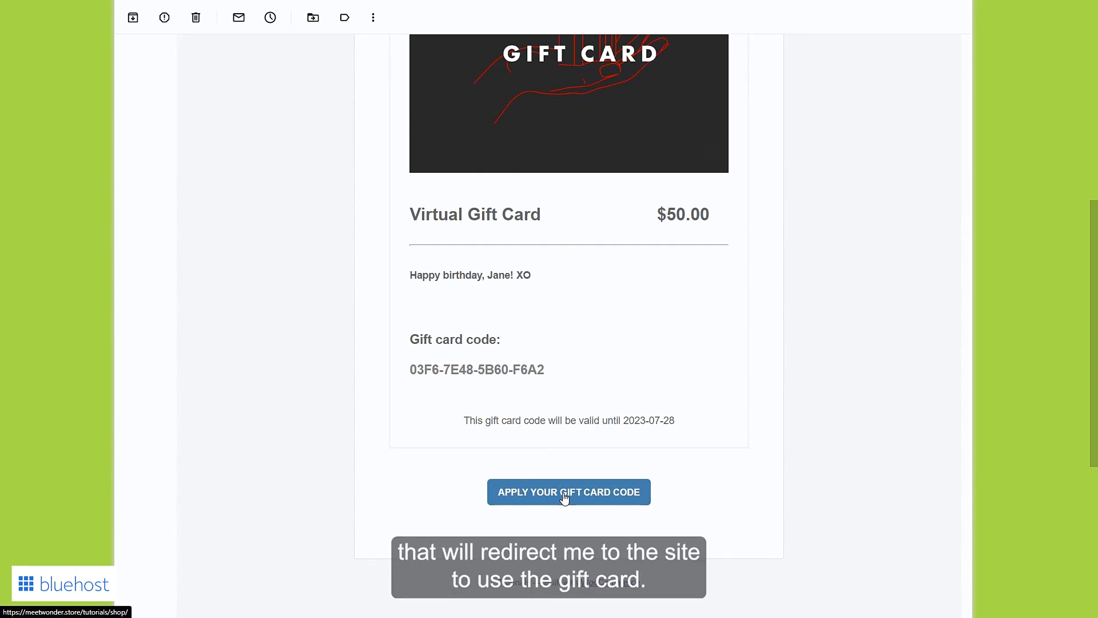